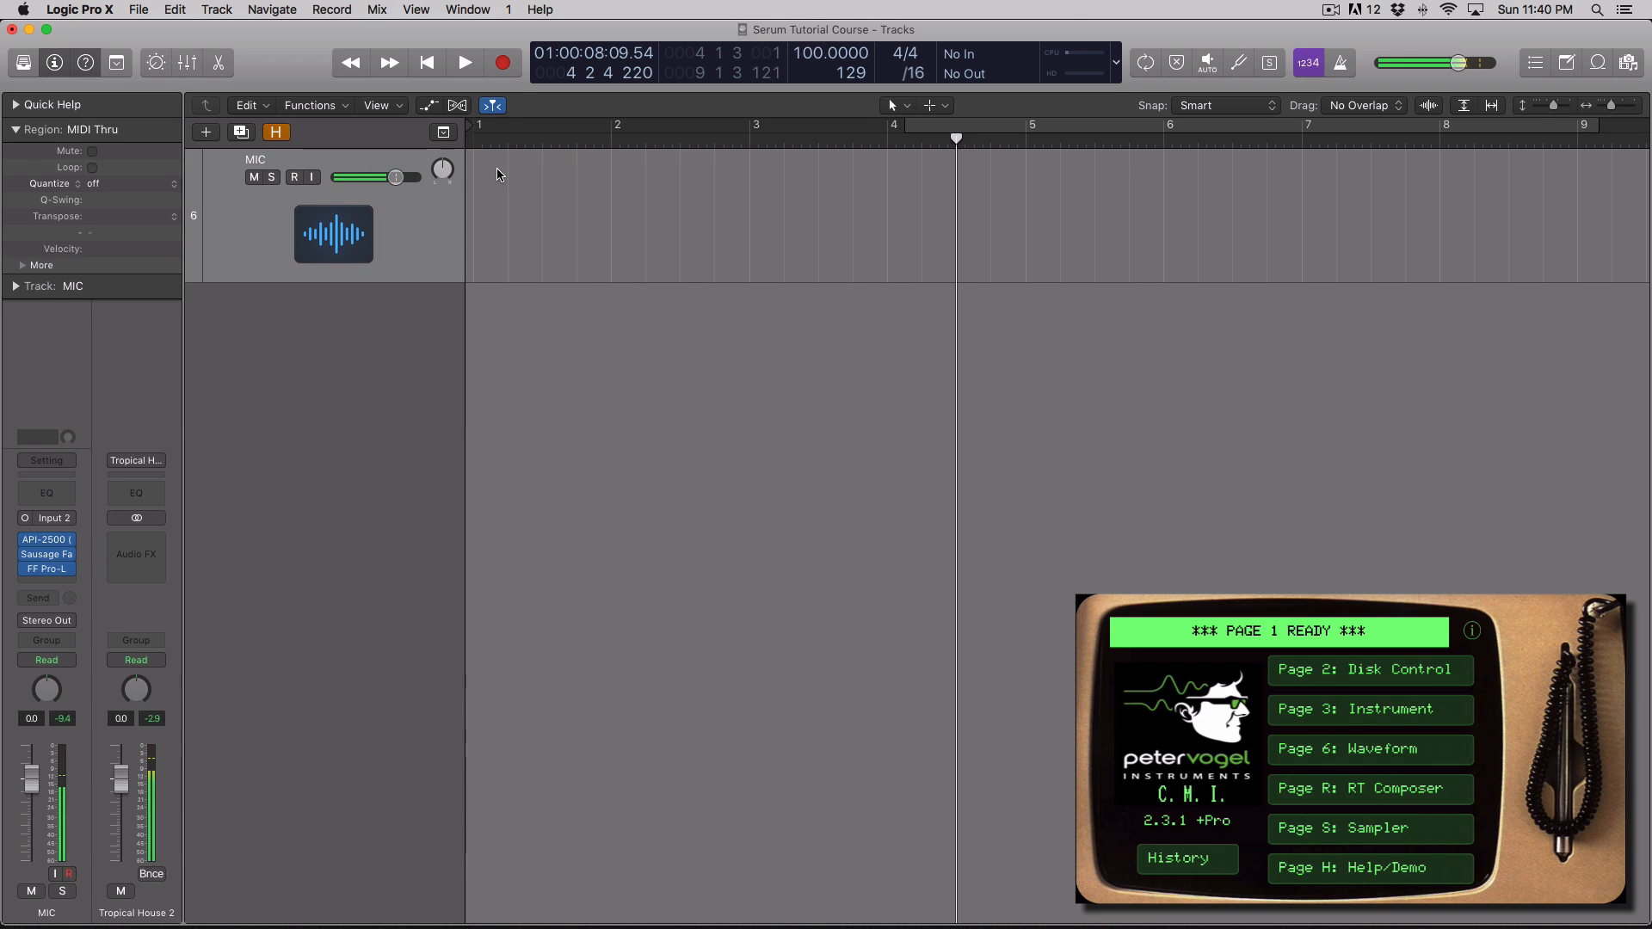
Toggle record enable on the MIC track, finishing with it armed (red).
click(304, 178)
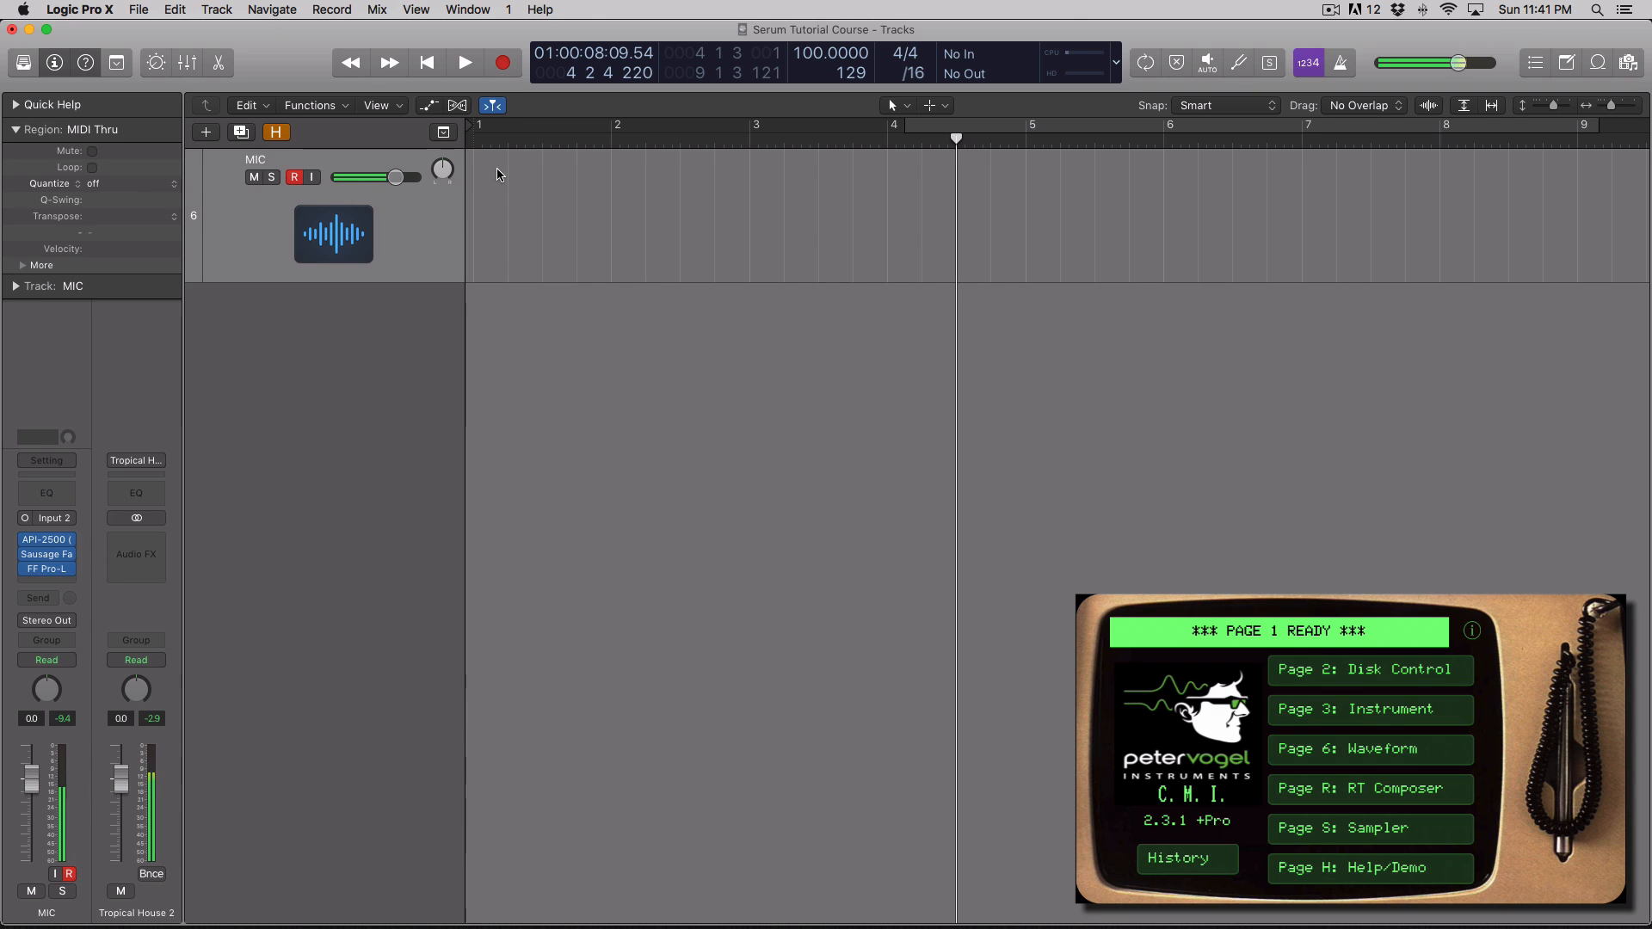
click(296, 177)
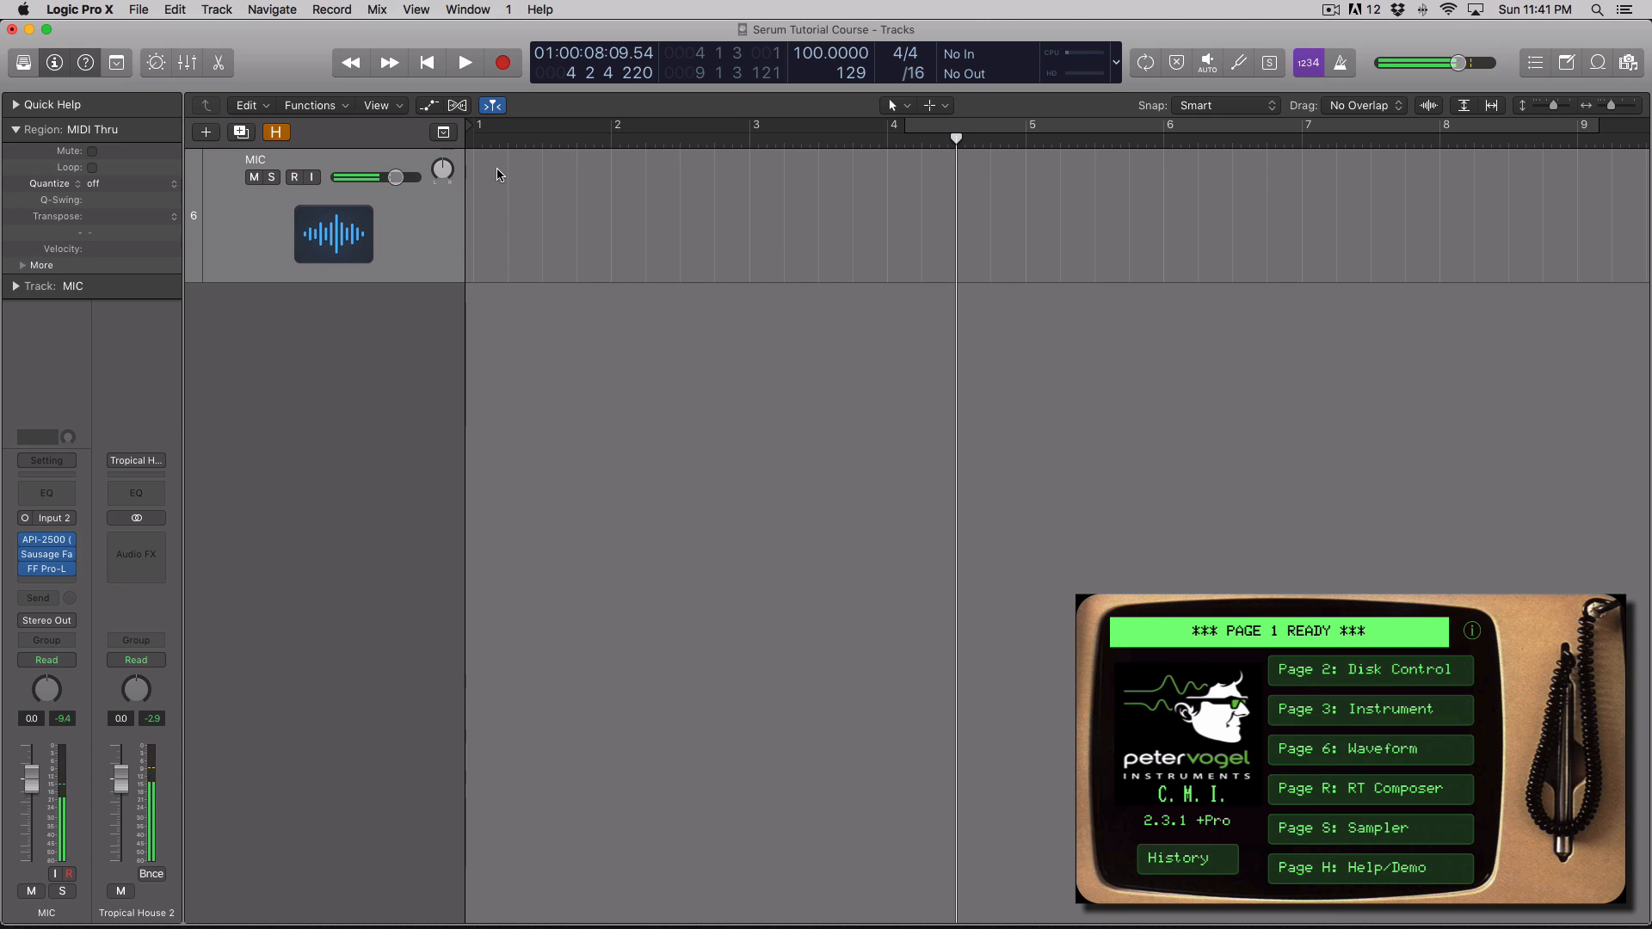
click(310, 176)
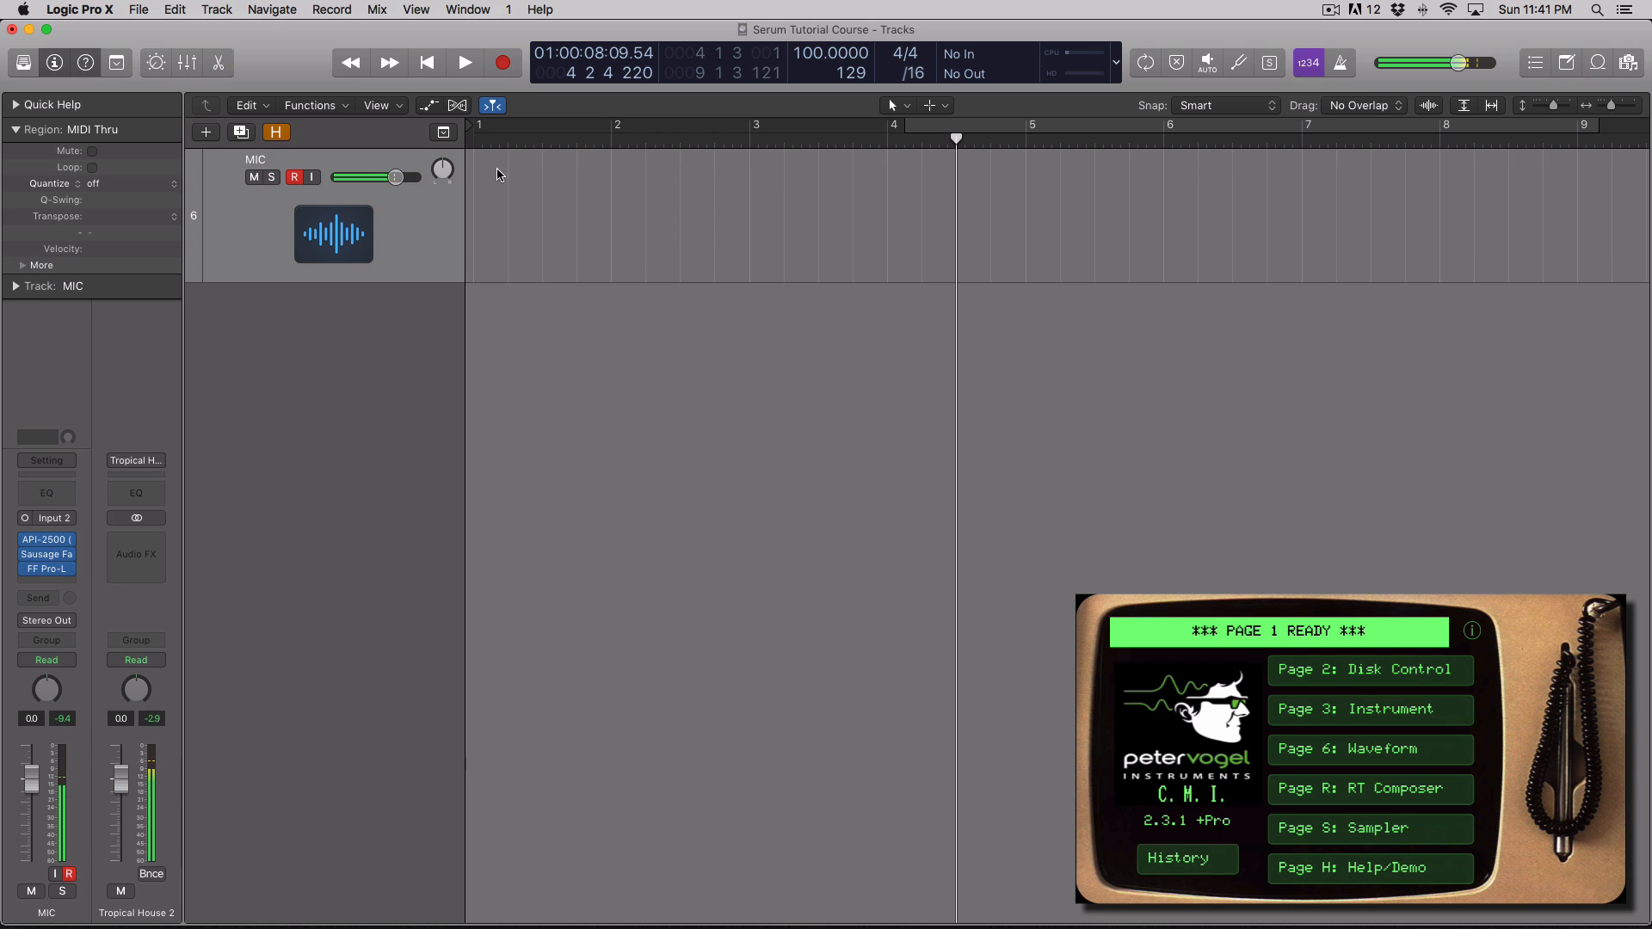
click(295, 176)
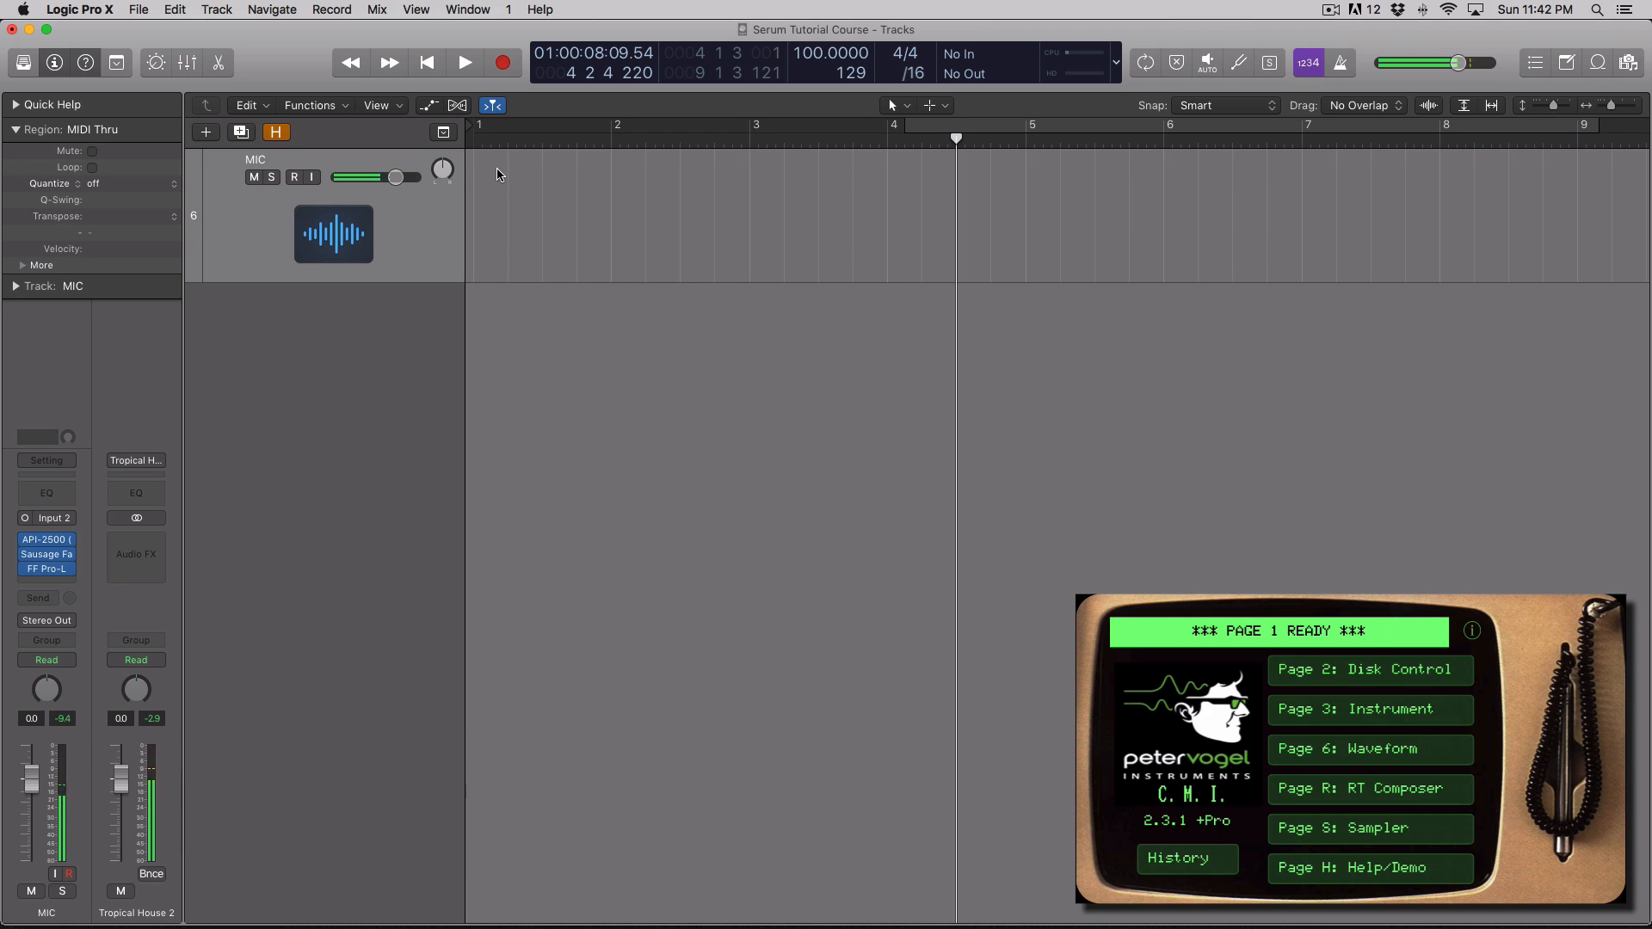
click(310, 177)
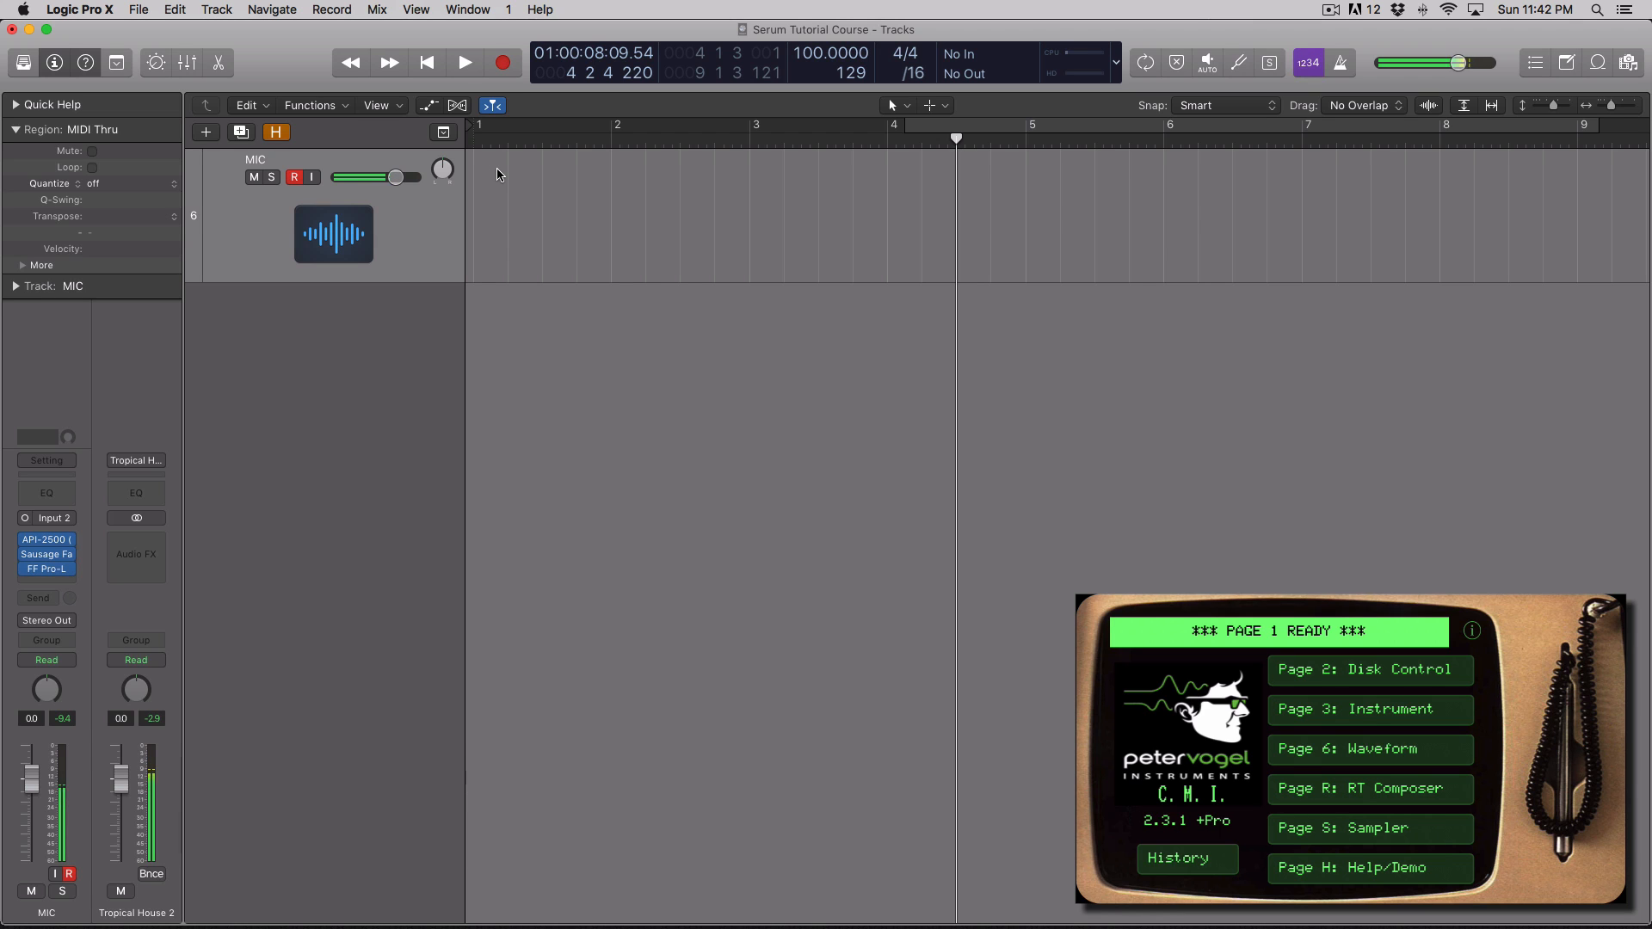
Load the FUZZGTR4 voice from the Guitars 1 disk and play a note.
click(1368, 669)
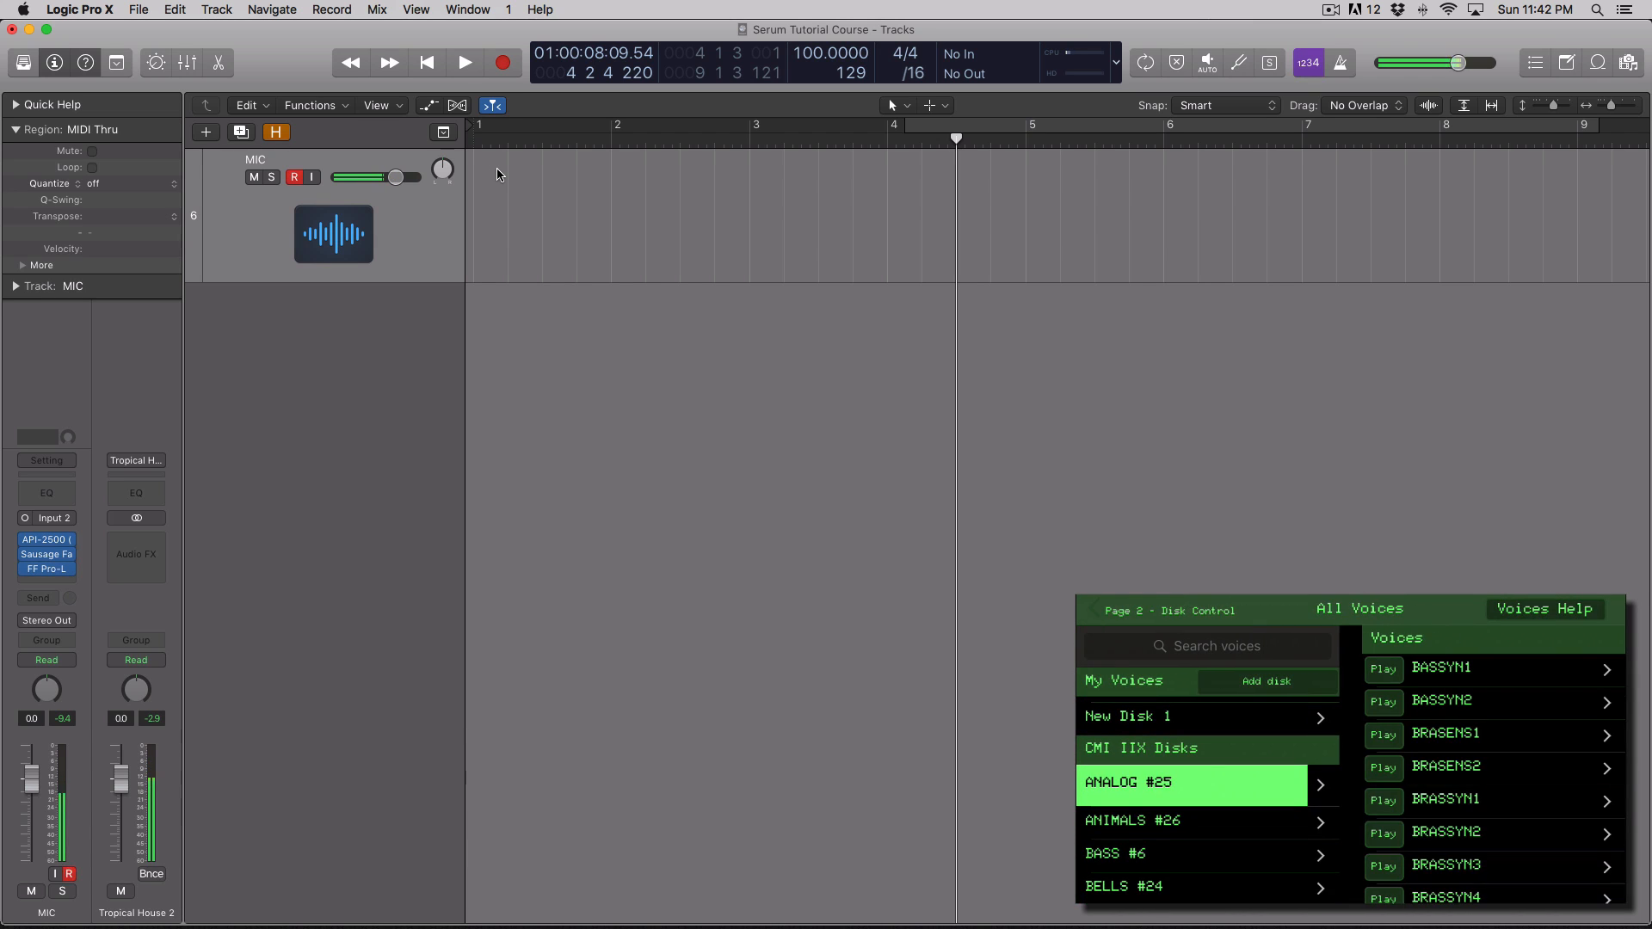
scroll(down, 3)
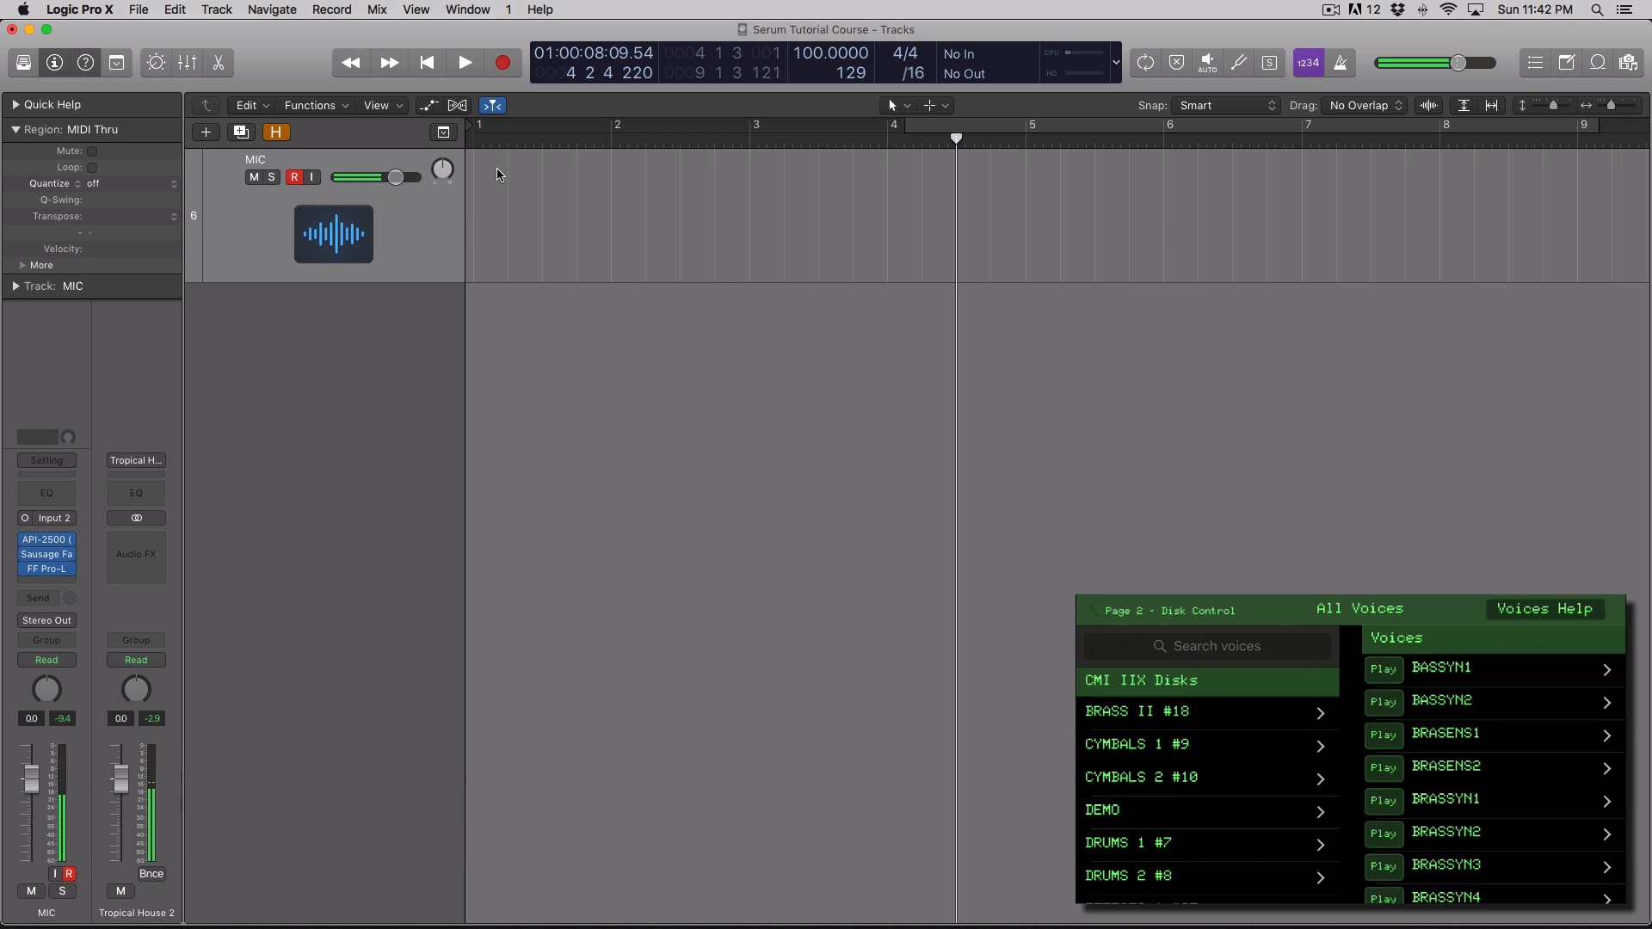
scroll(down, 3)
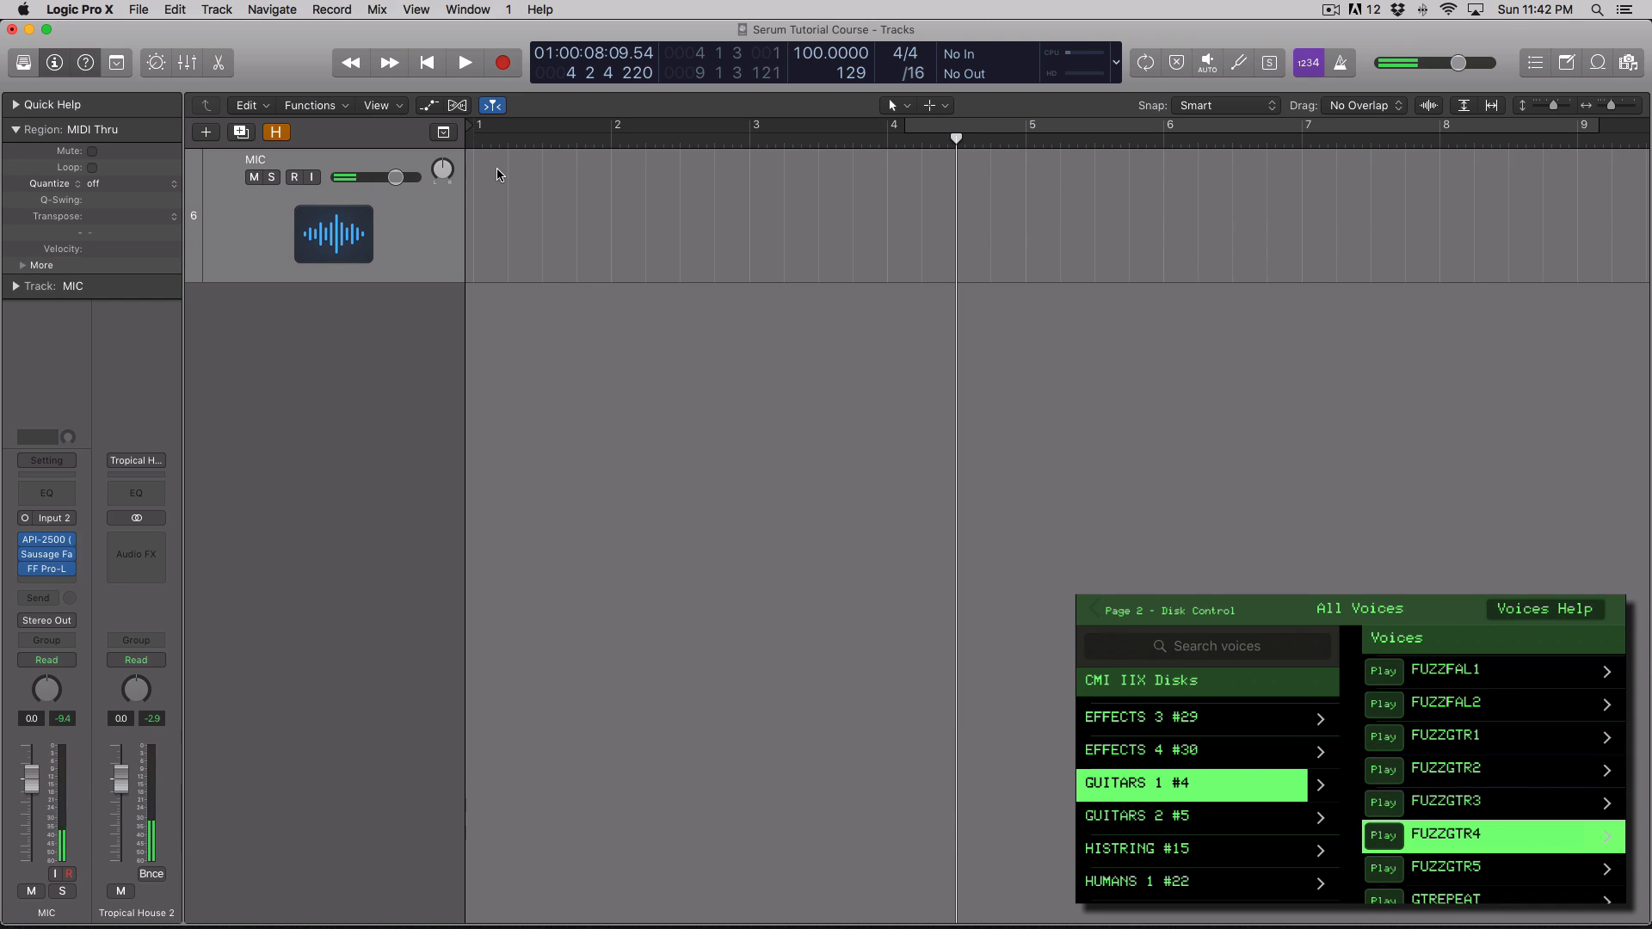
click(1447, 834)
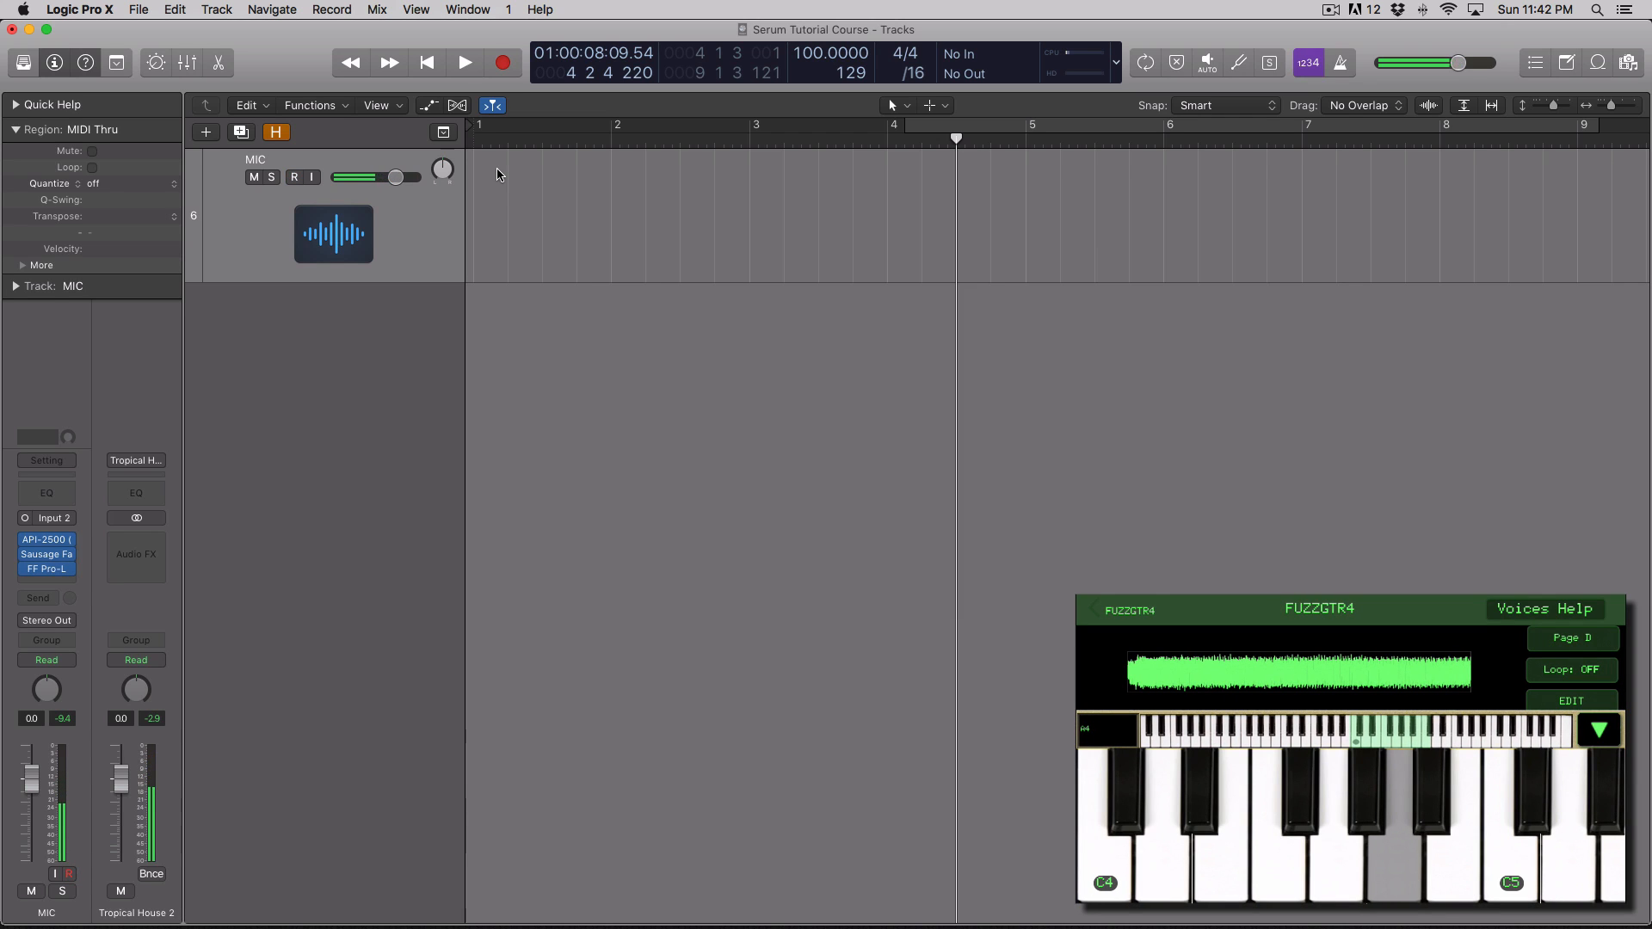
click(302, 175)
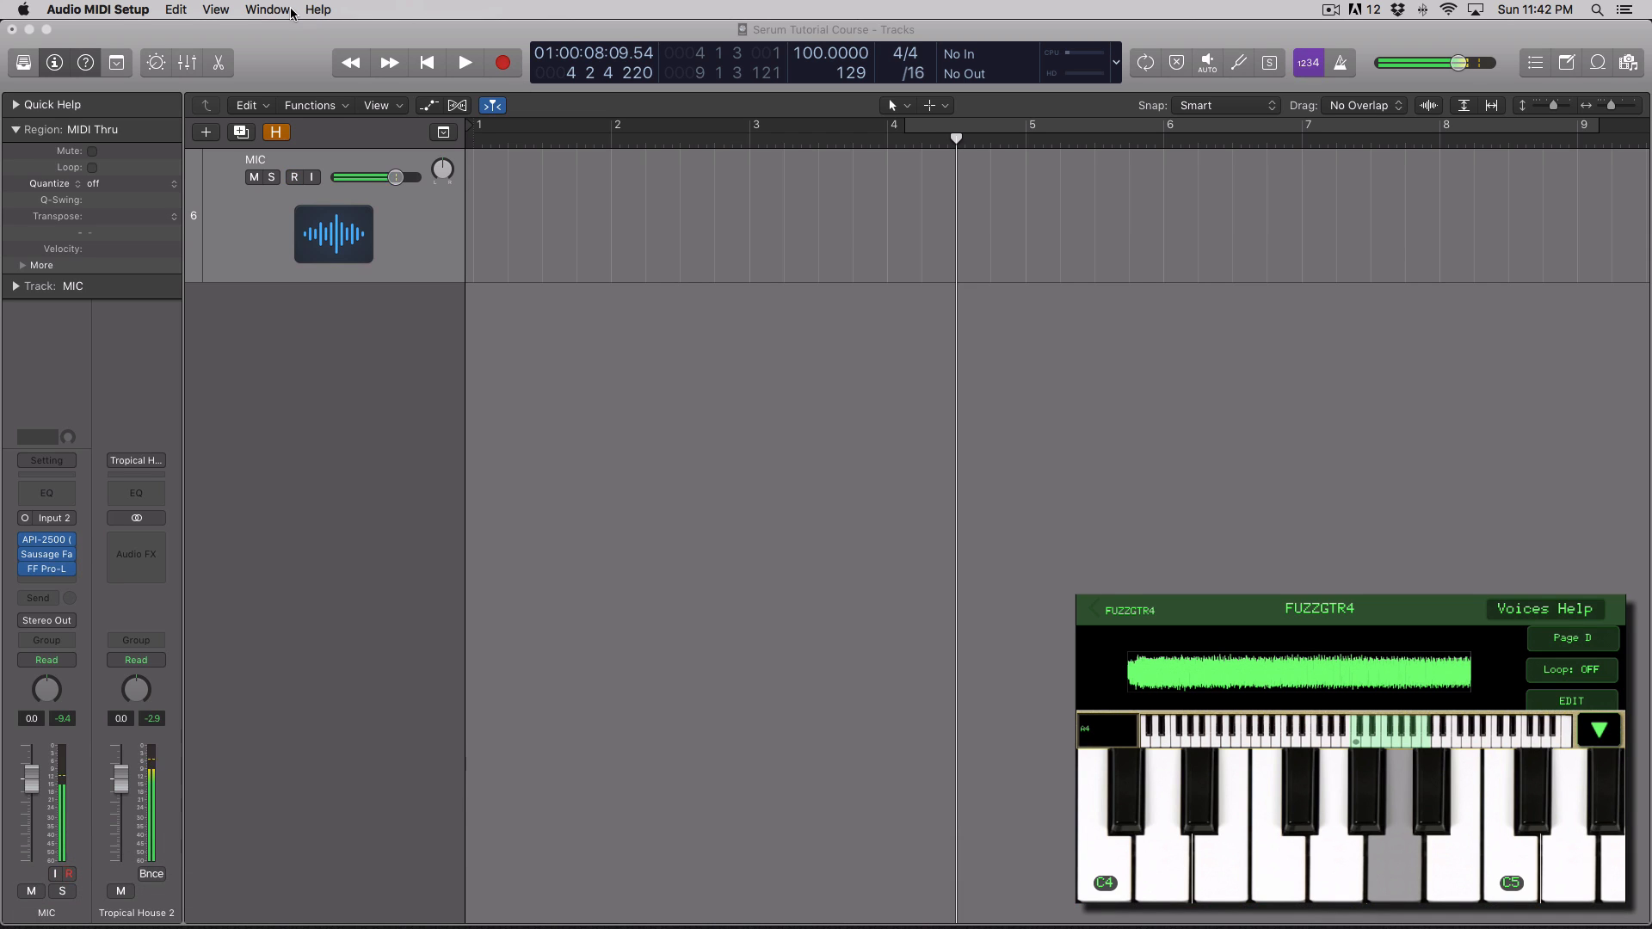
mouse_move(297, 18)
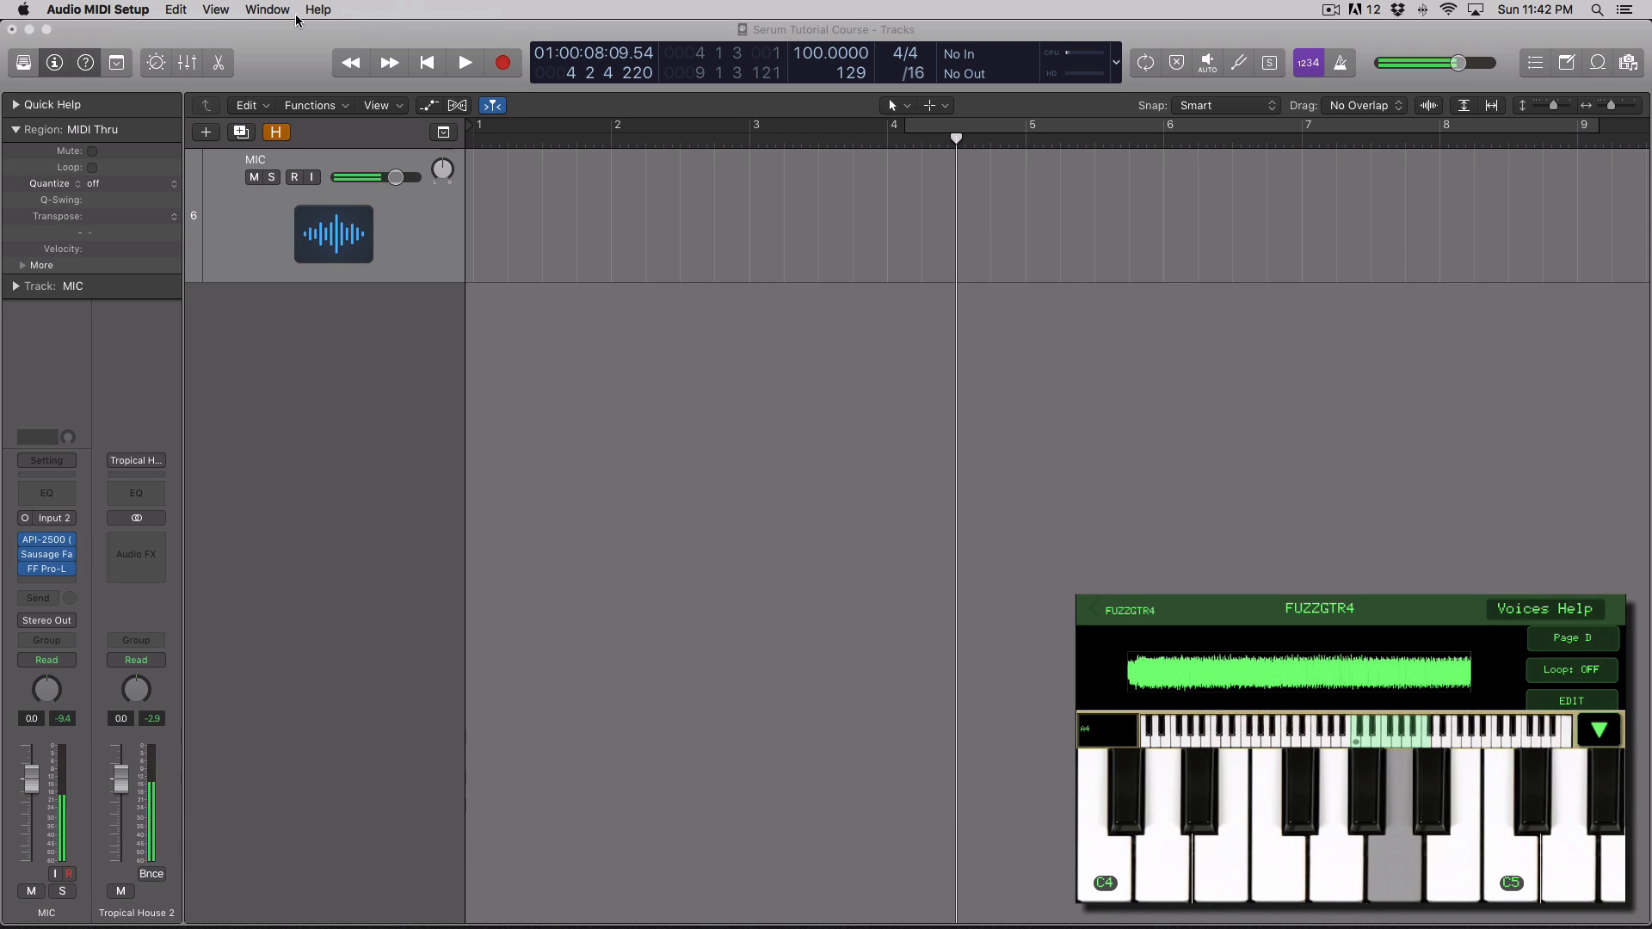
Launch Audio MIDI Setup, show audio devices, and enable the iPhone as input.
key(cmd+space)
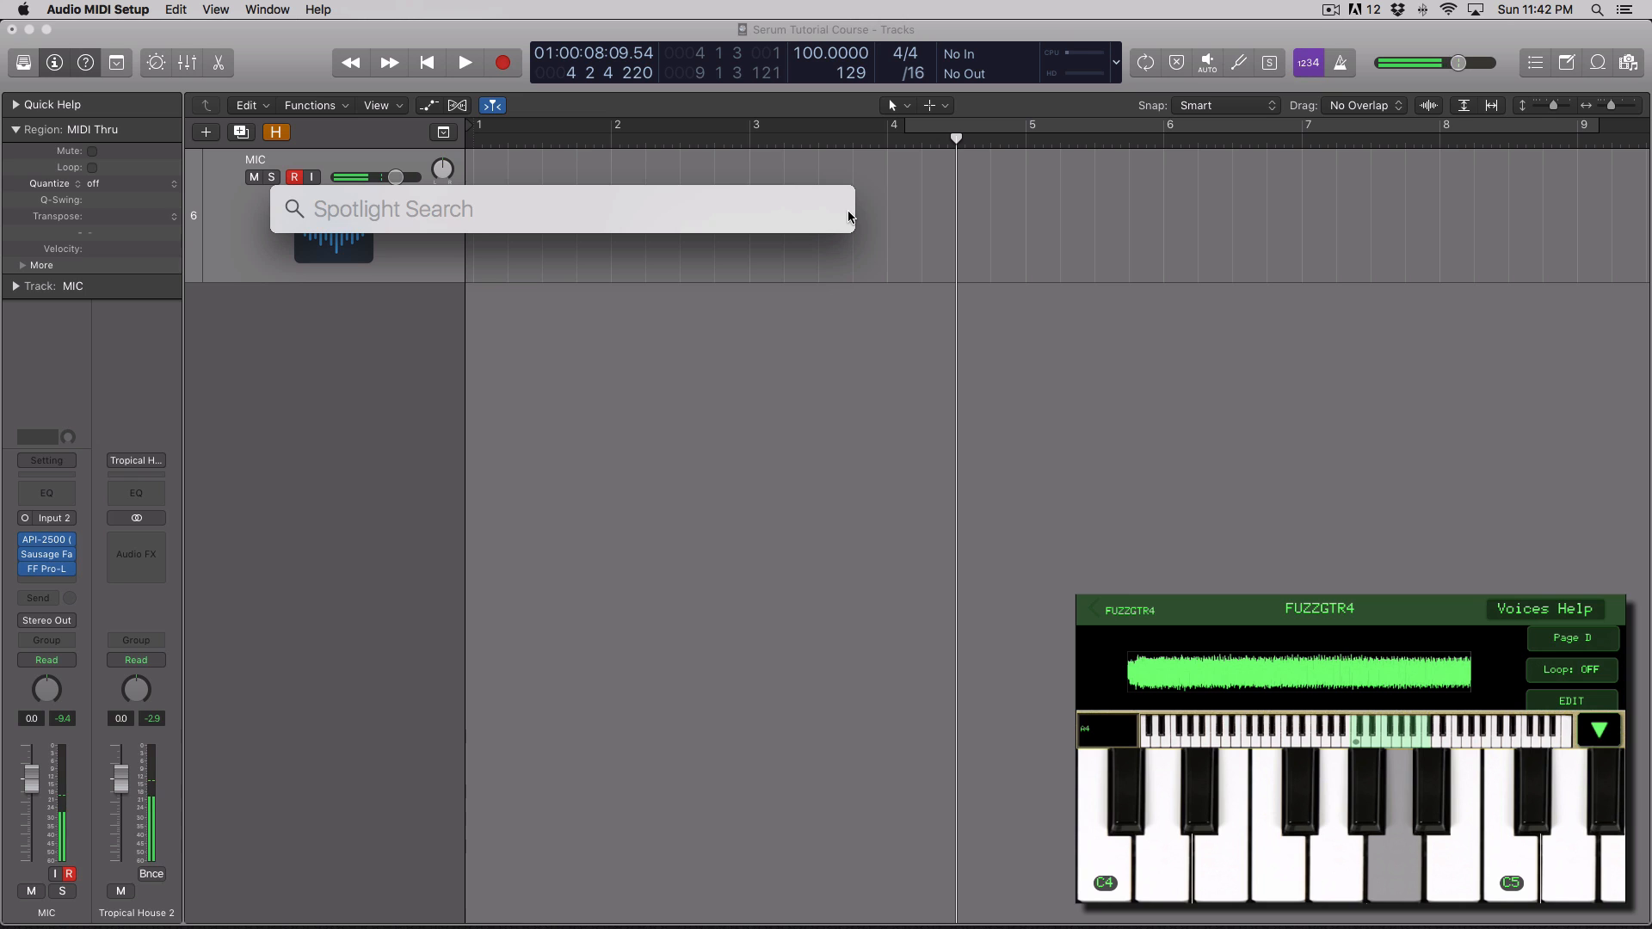
text(Audio MIDI Setup)
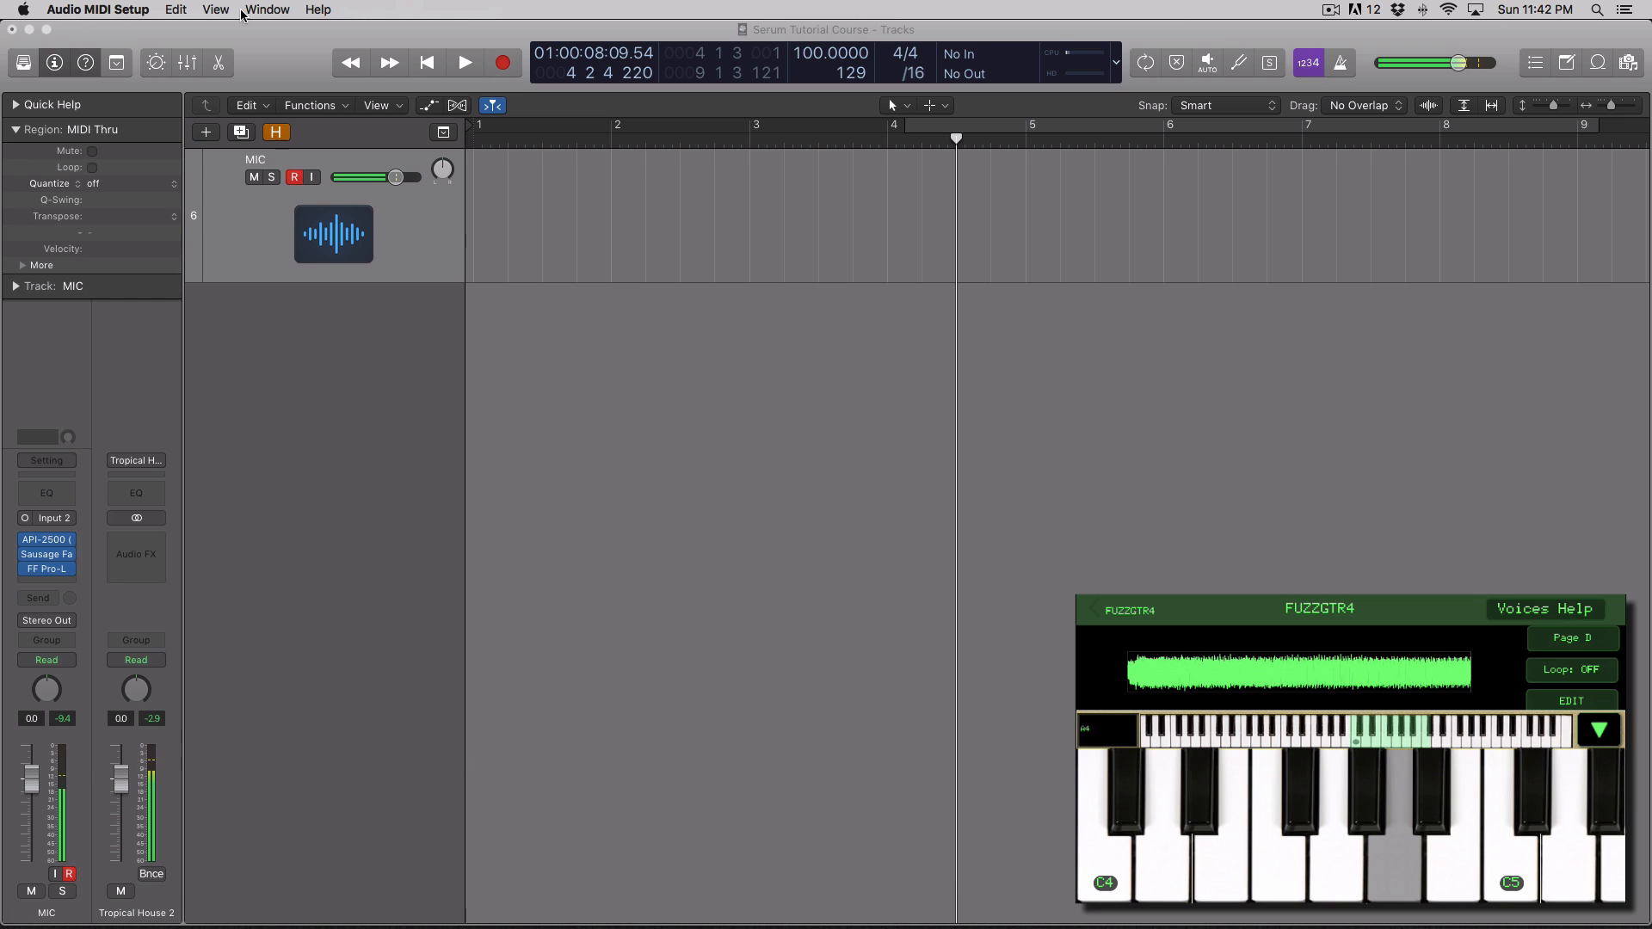
click(266, 10)
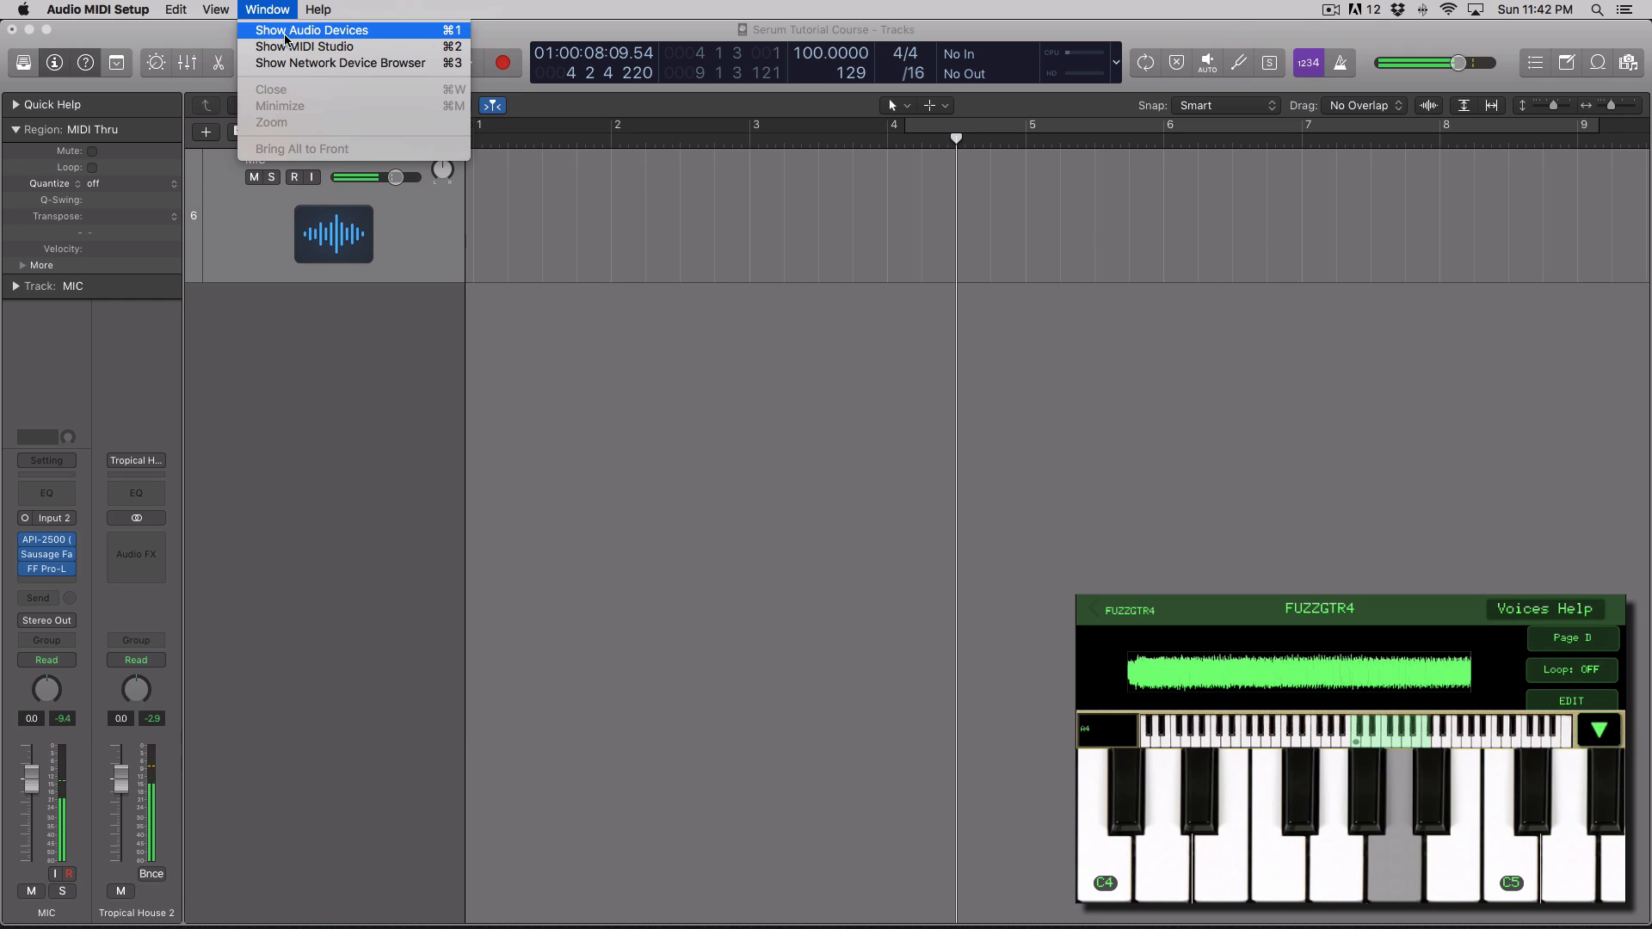
click(312, 29)
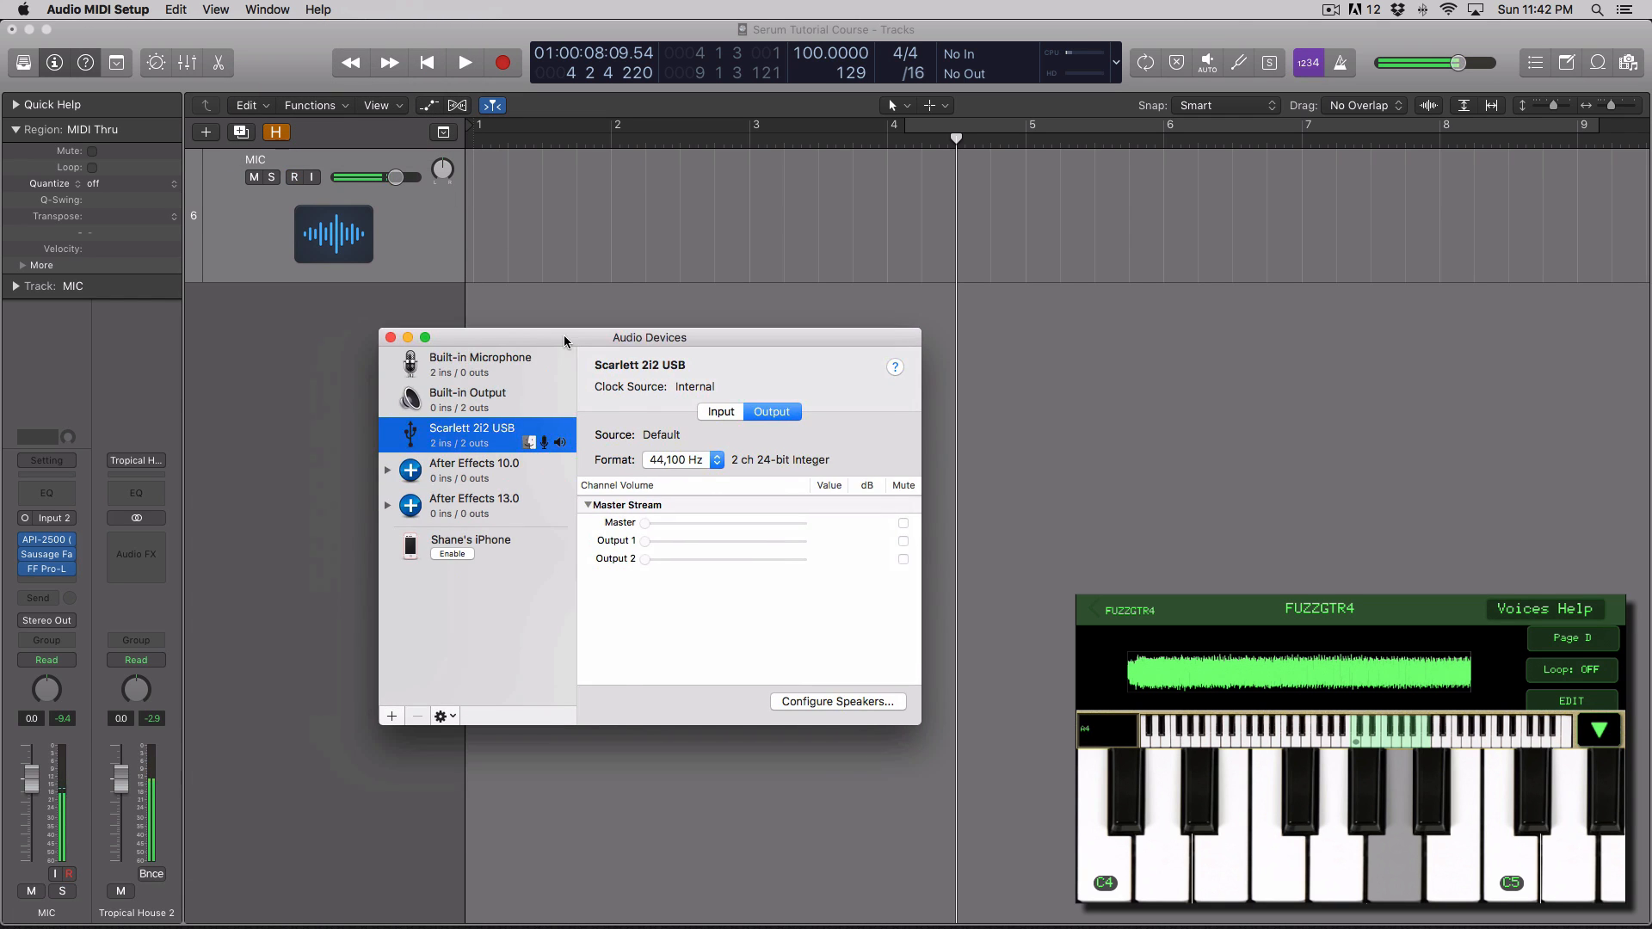
click(470, 540)
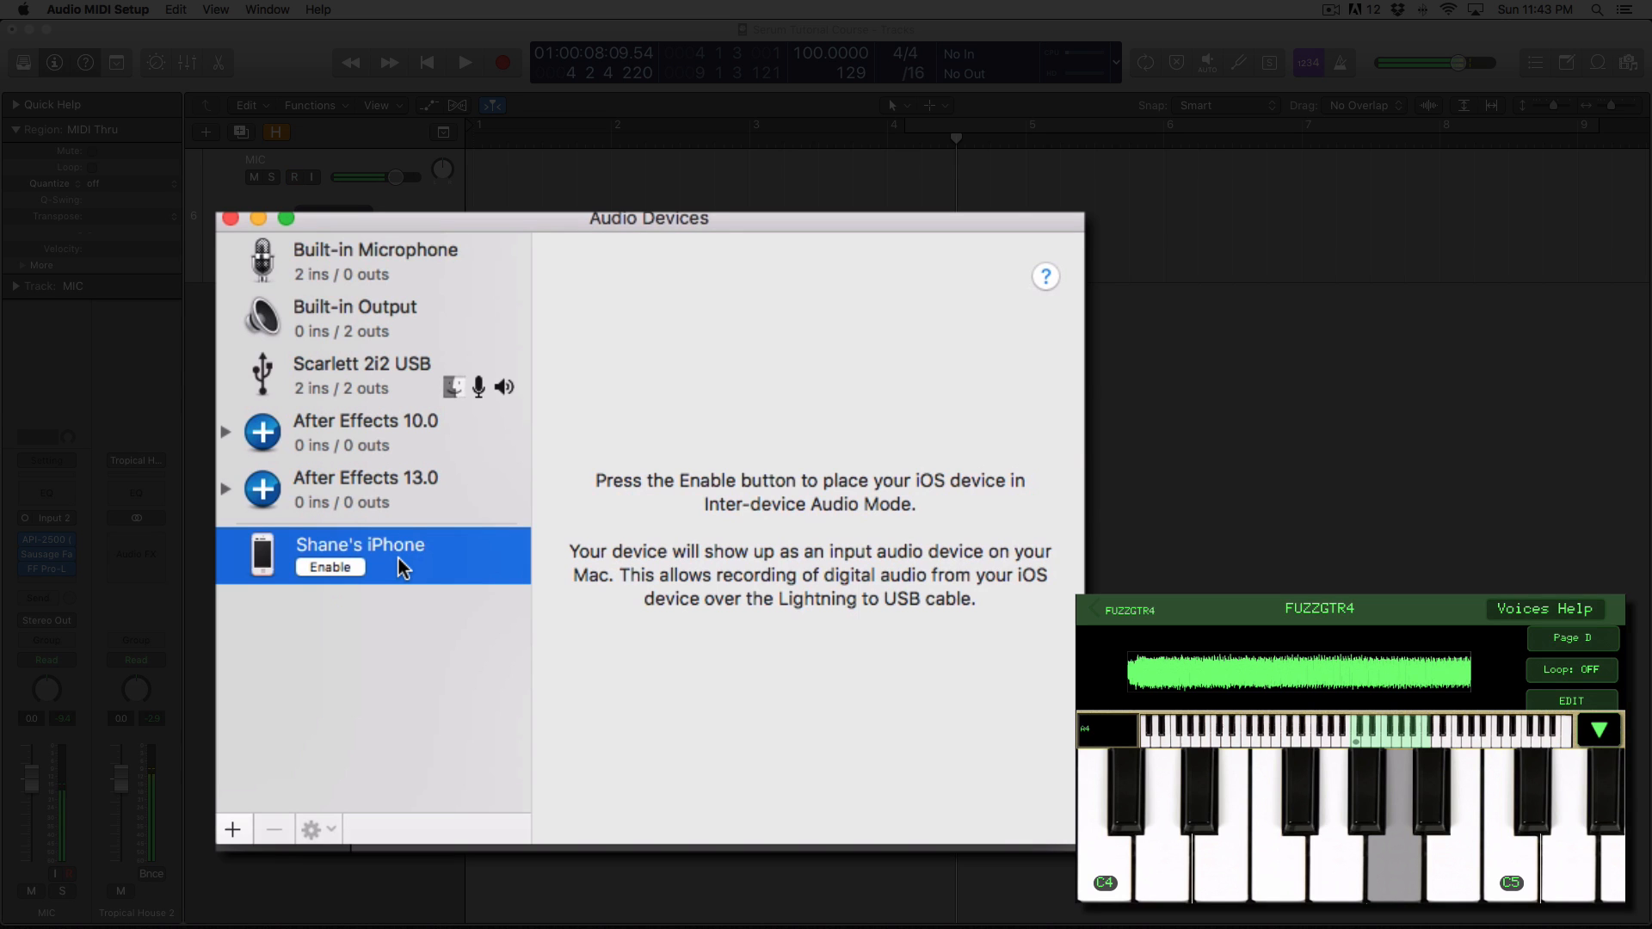
click(230, 218)
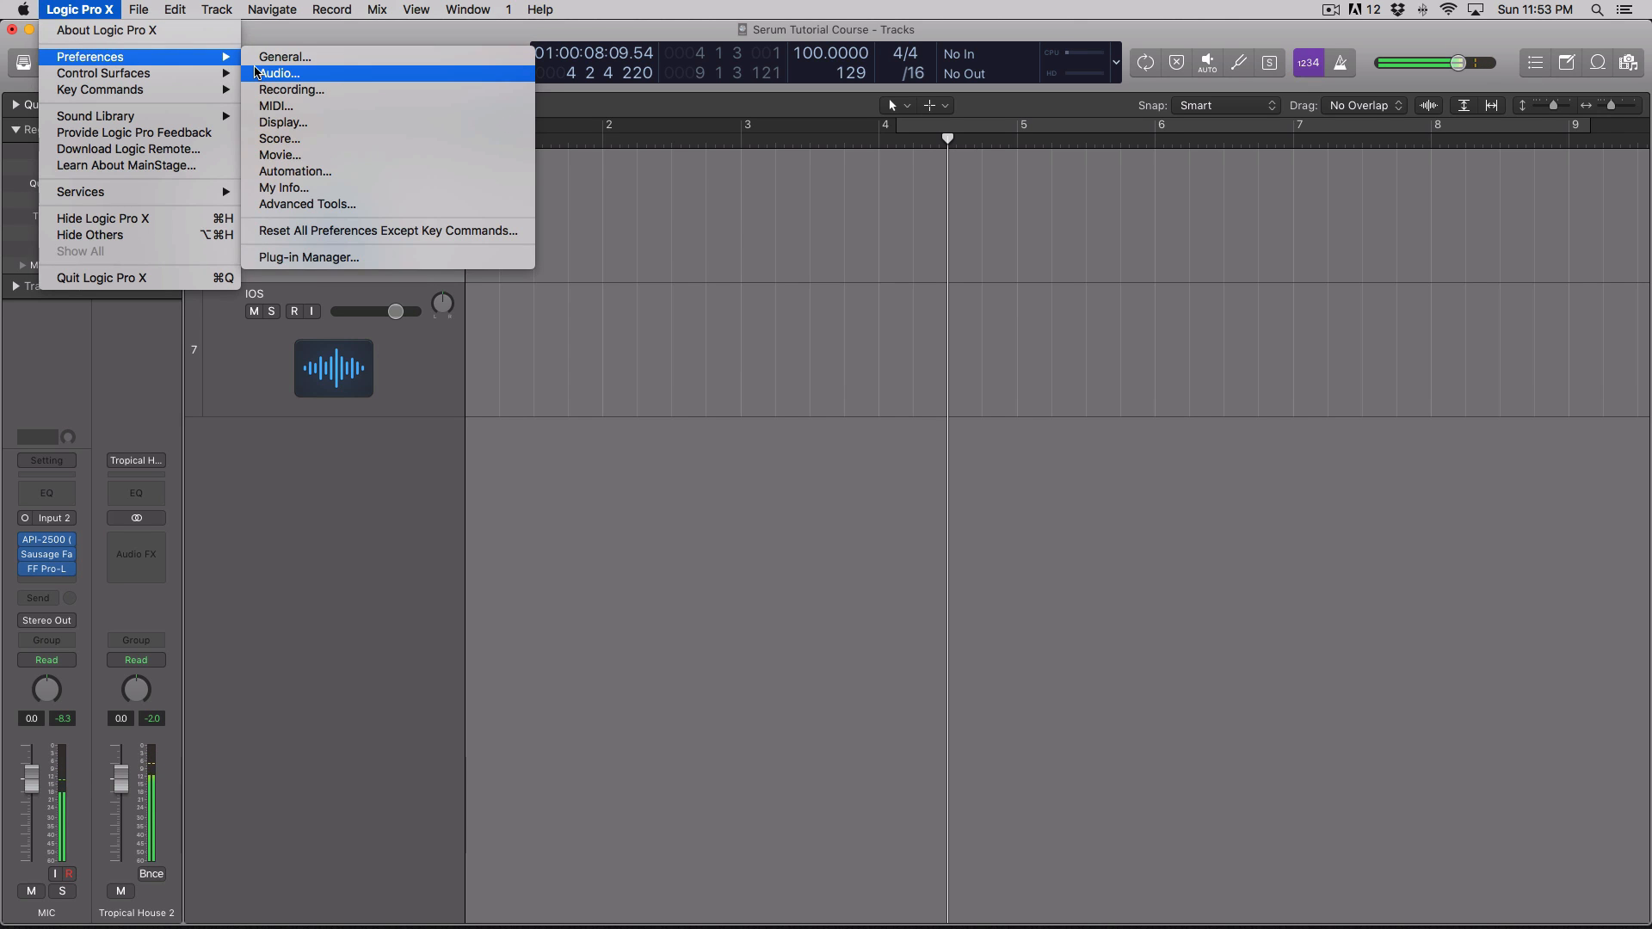
Set Logic's audio Input Device to iPhone and apply the changes.
click(277, 72)
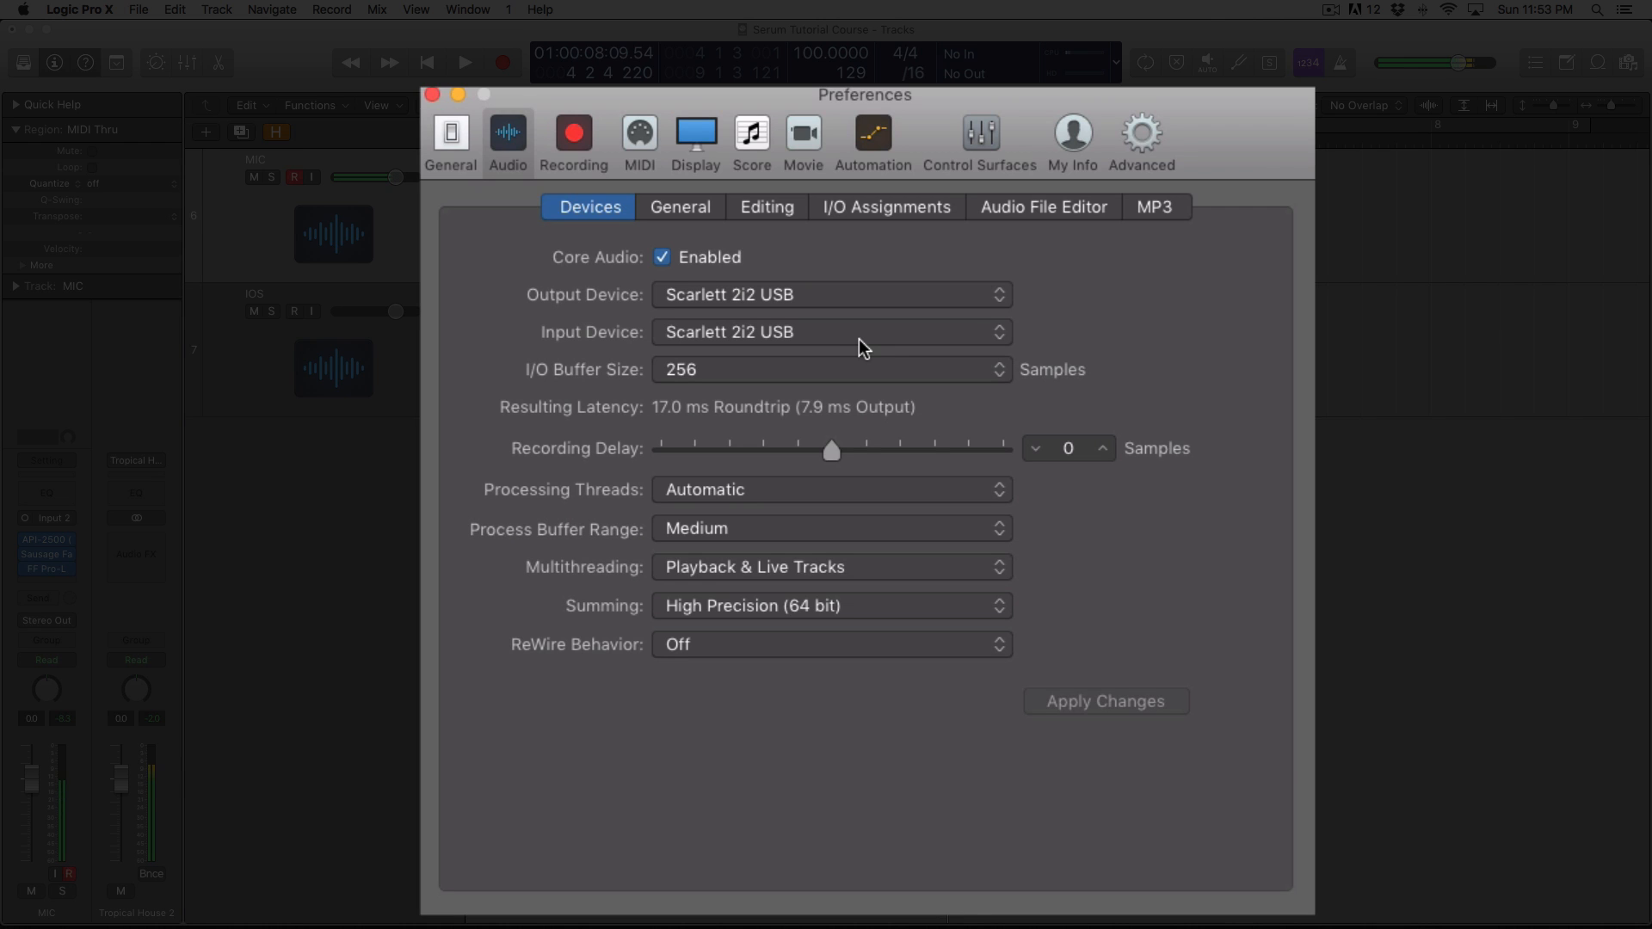
click(831, 333)
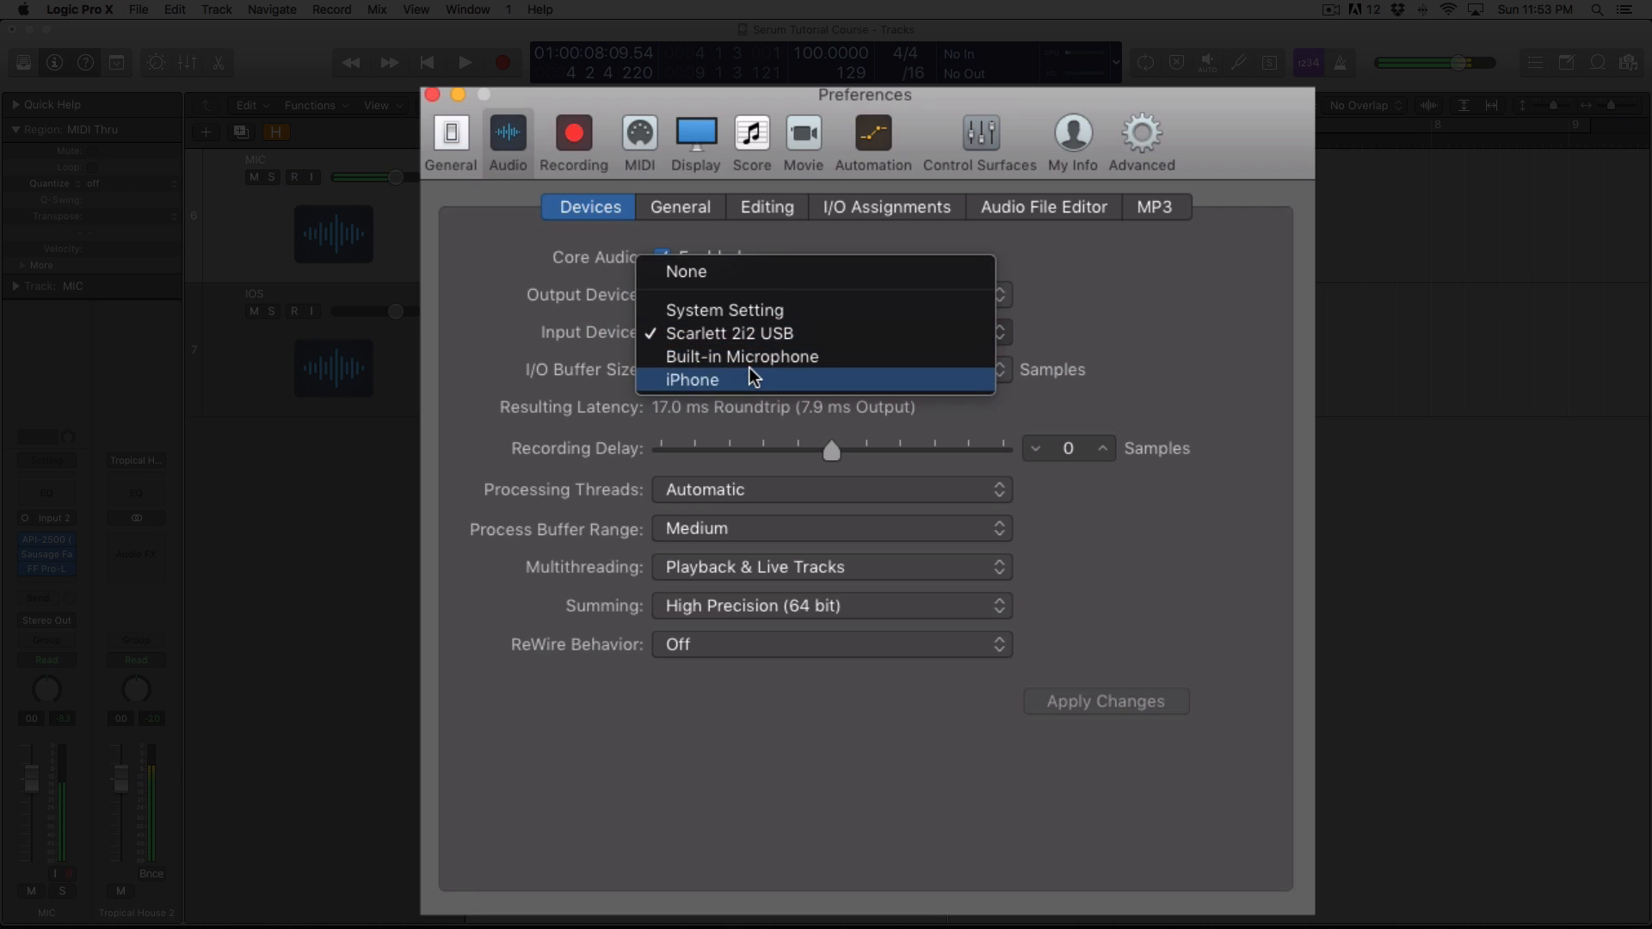
click(691, 379)
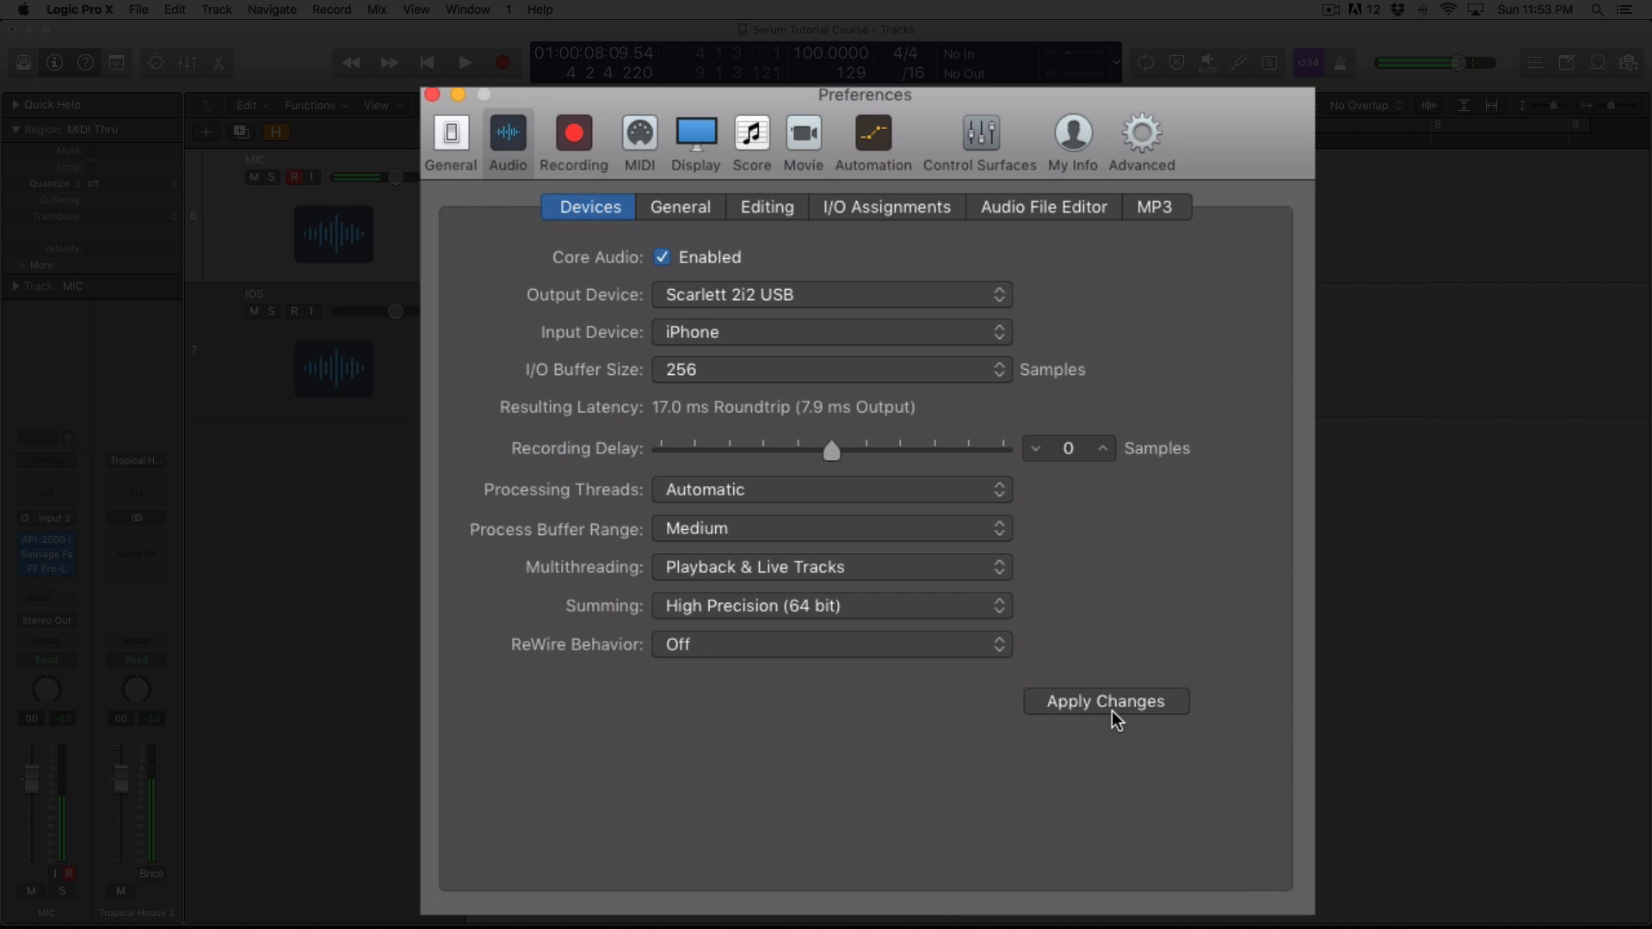
click(1104, 700)
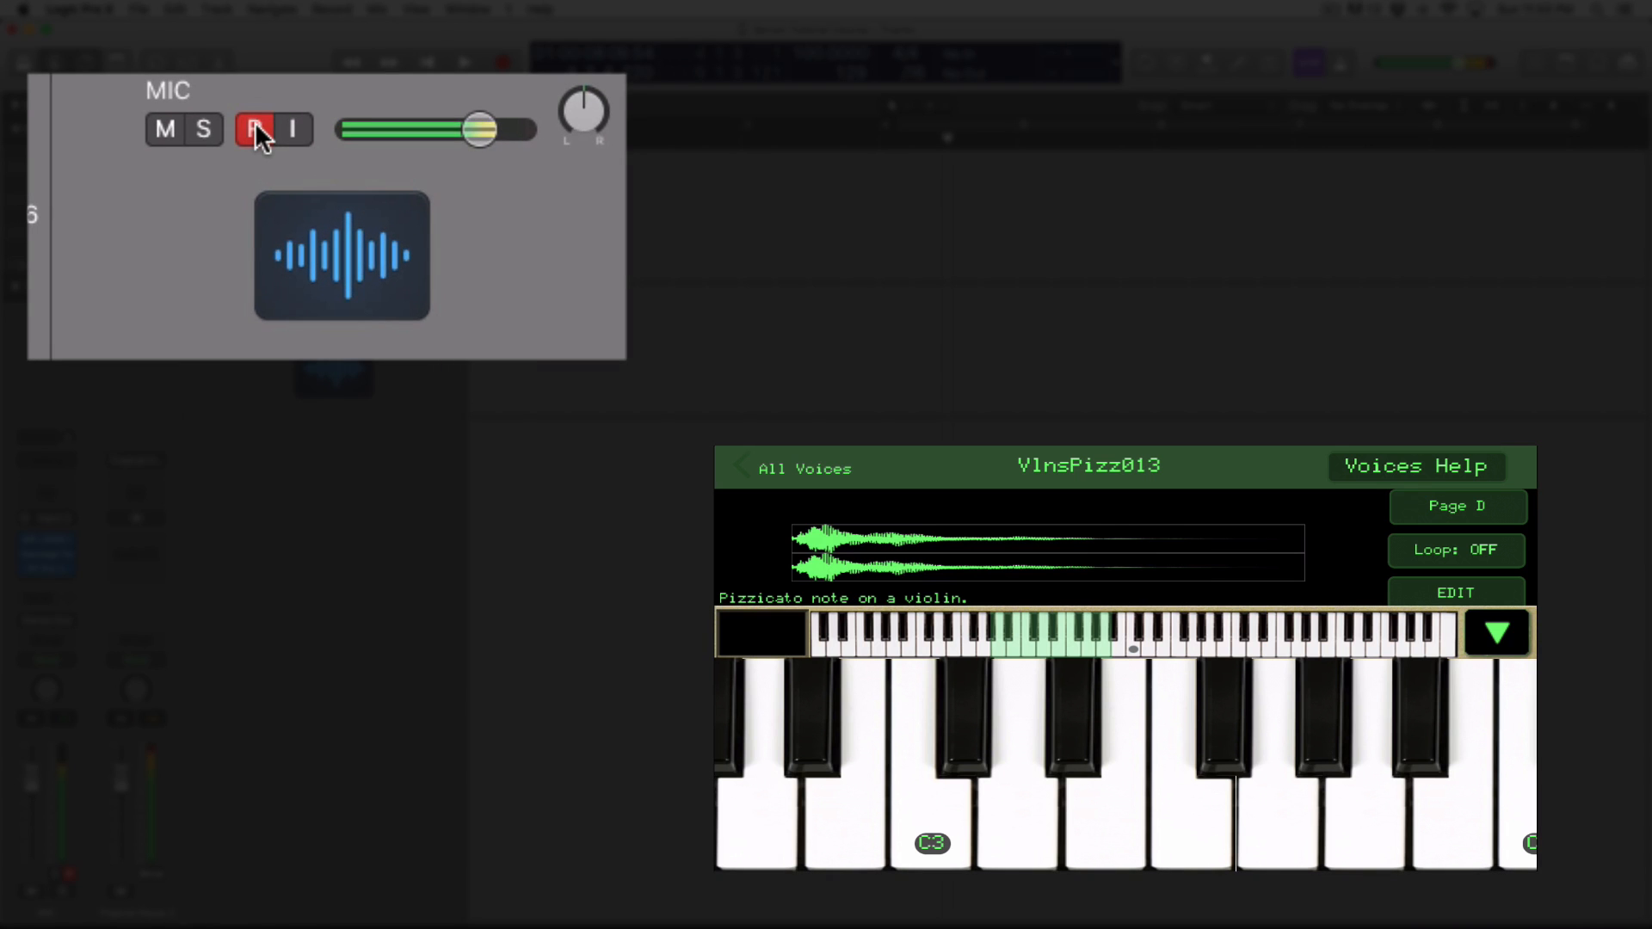
Disarm and re-arm the MIC track's record enable button.
click(253, 130)
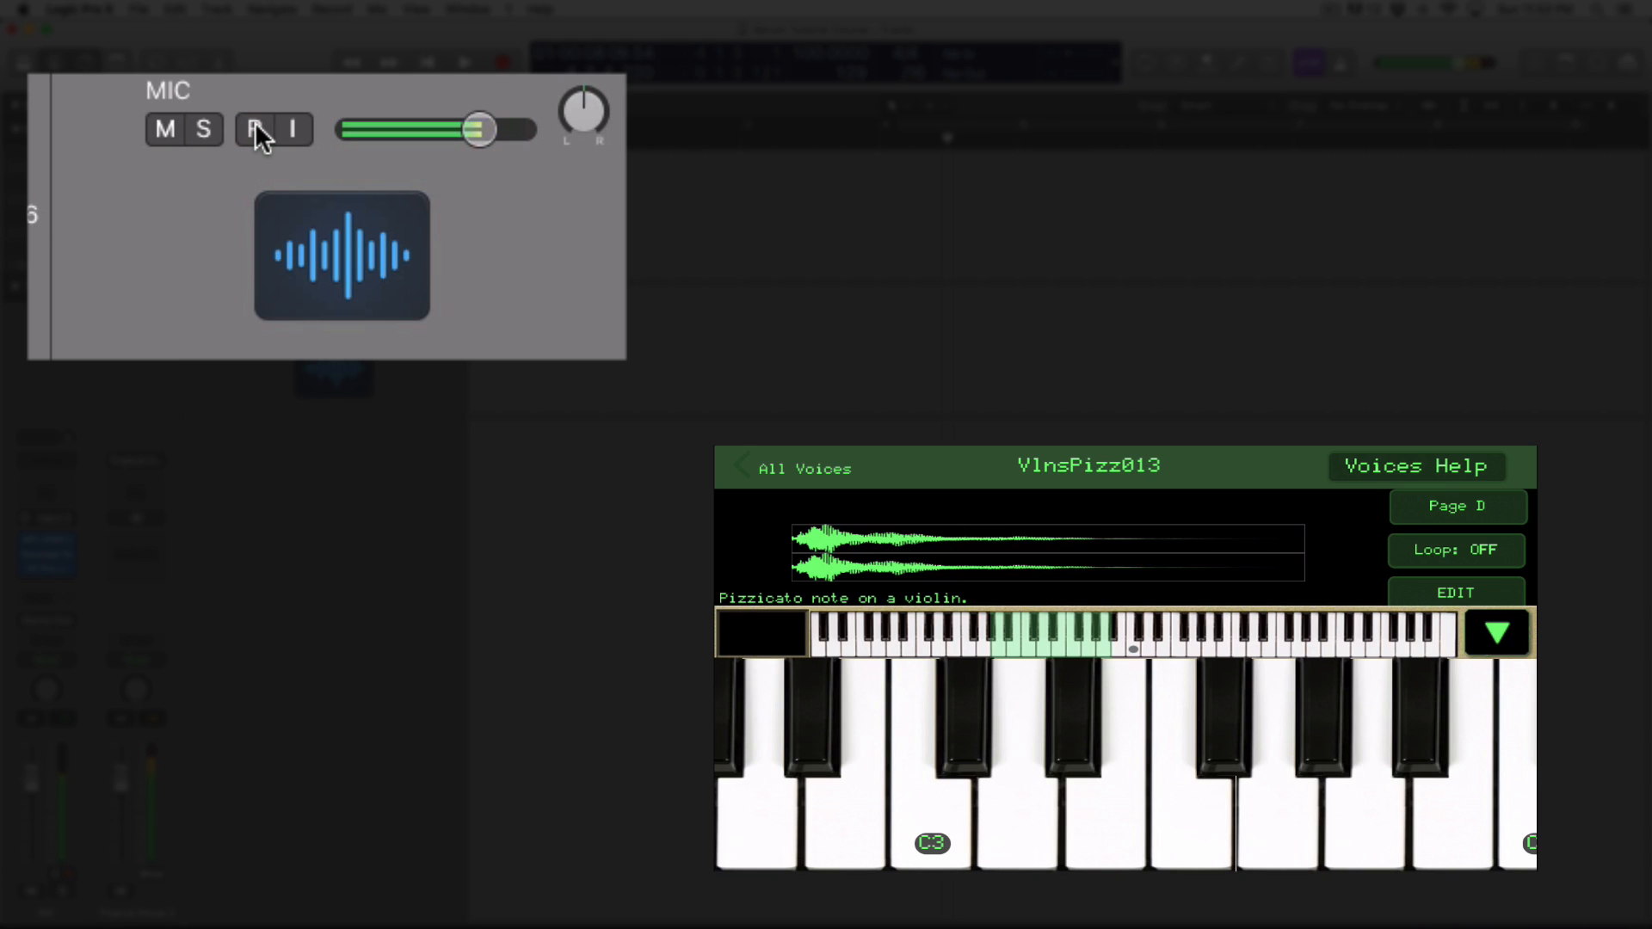
click(252, 128)
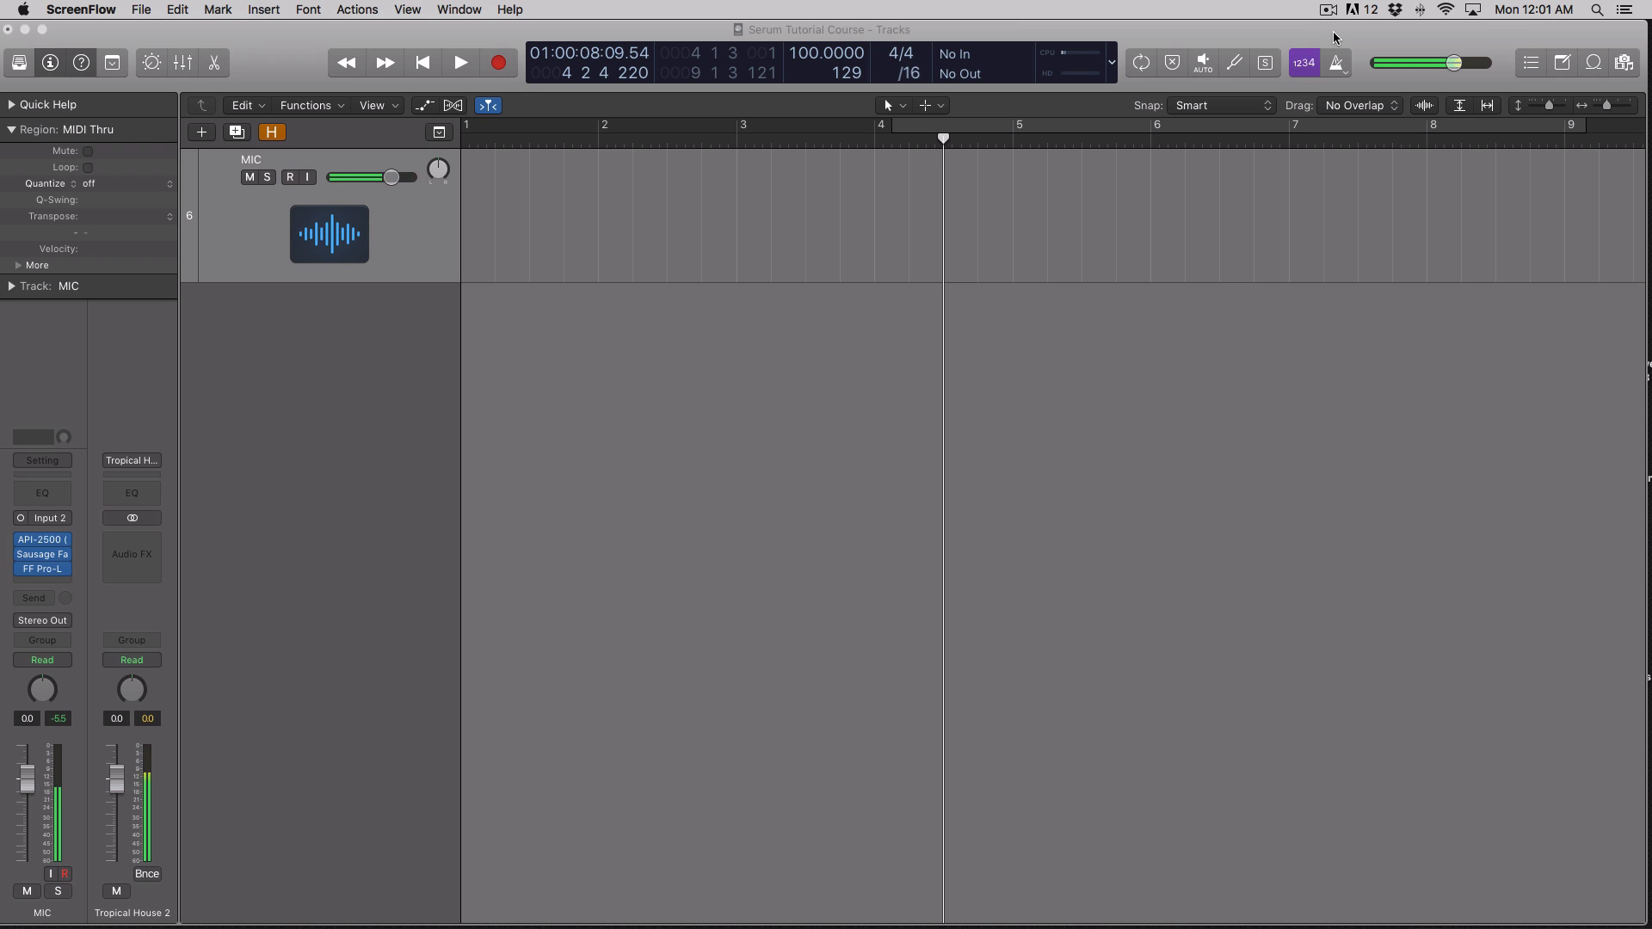
mouse_move(1036, 99)
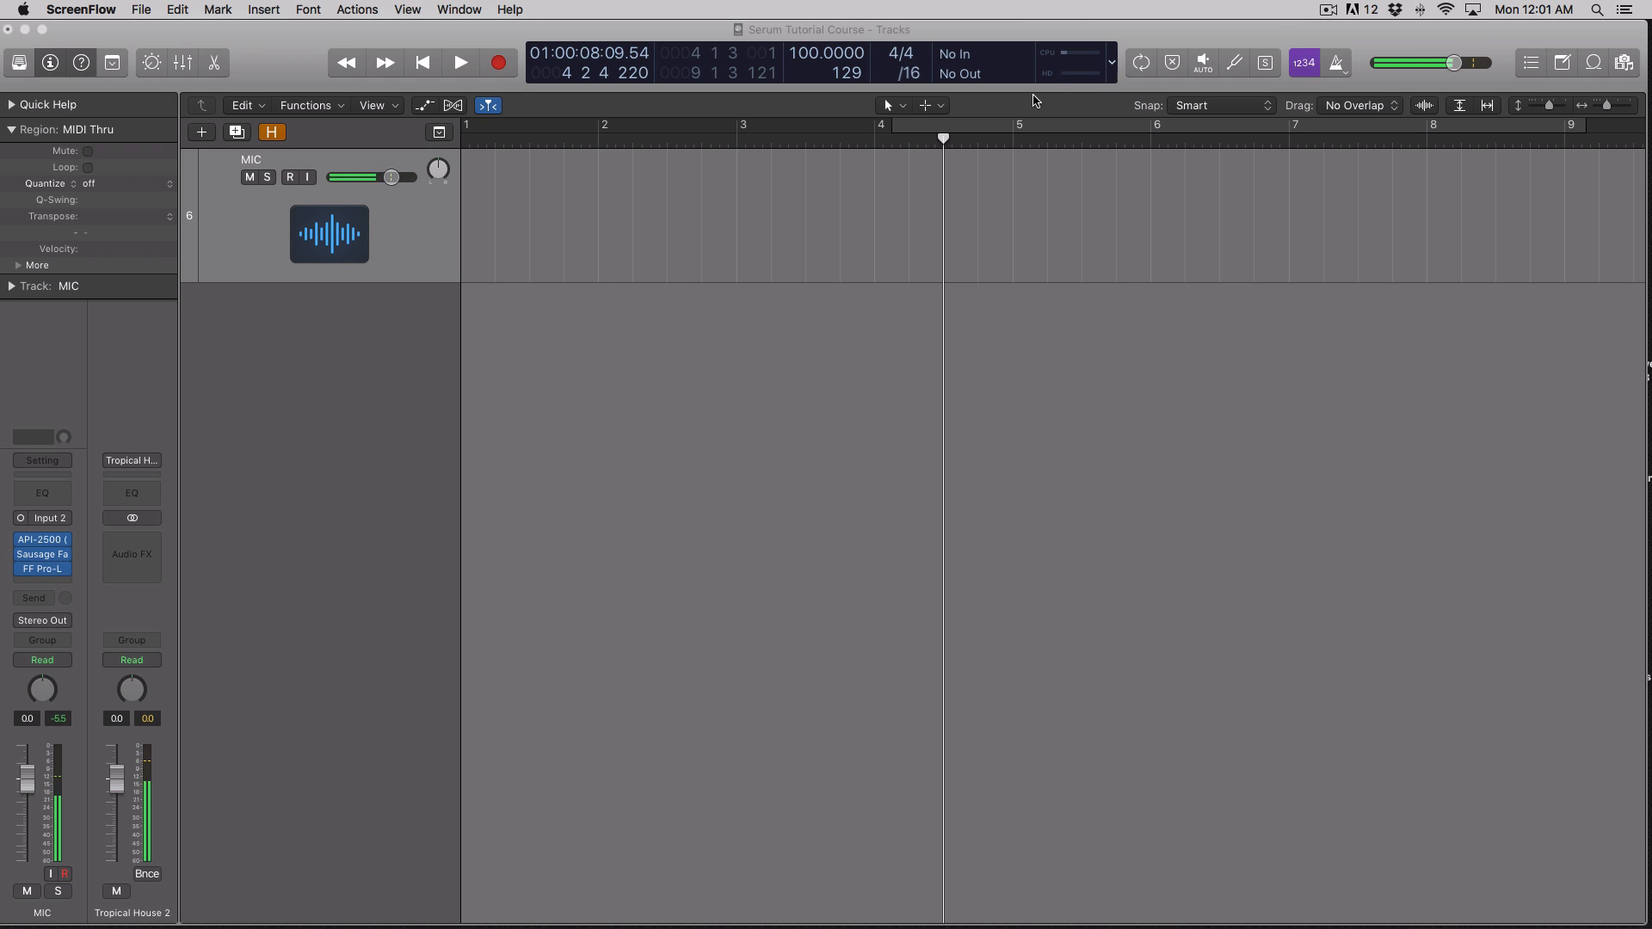